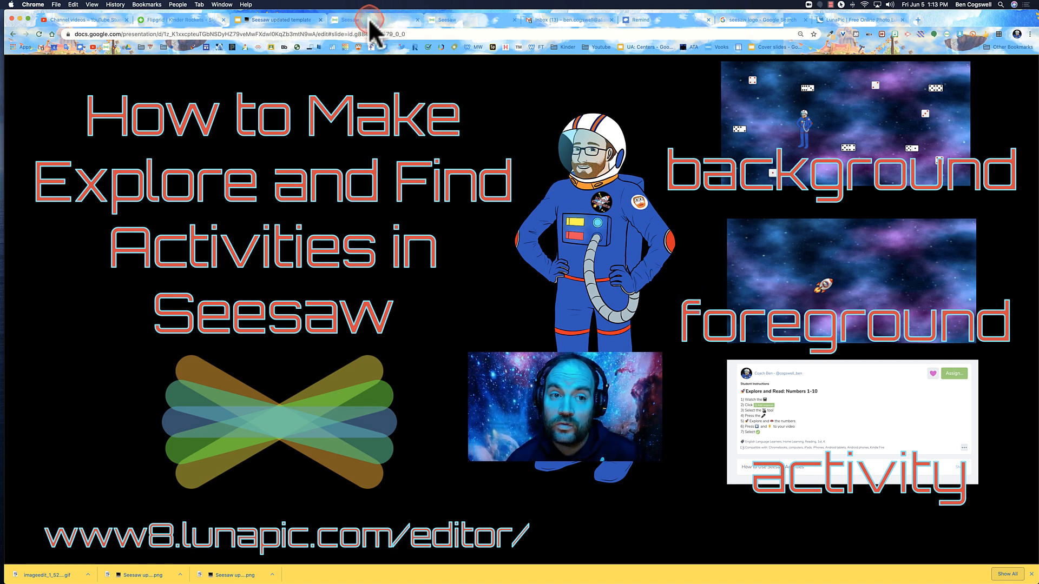
- In Seesaw, try the Explore and Read Sight Words activity by sliding the space scene to reveal words
left_click(348, 19)
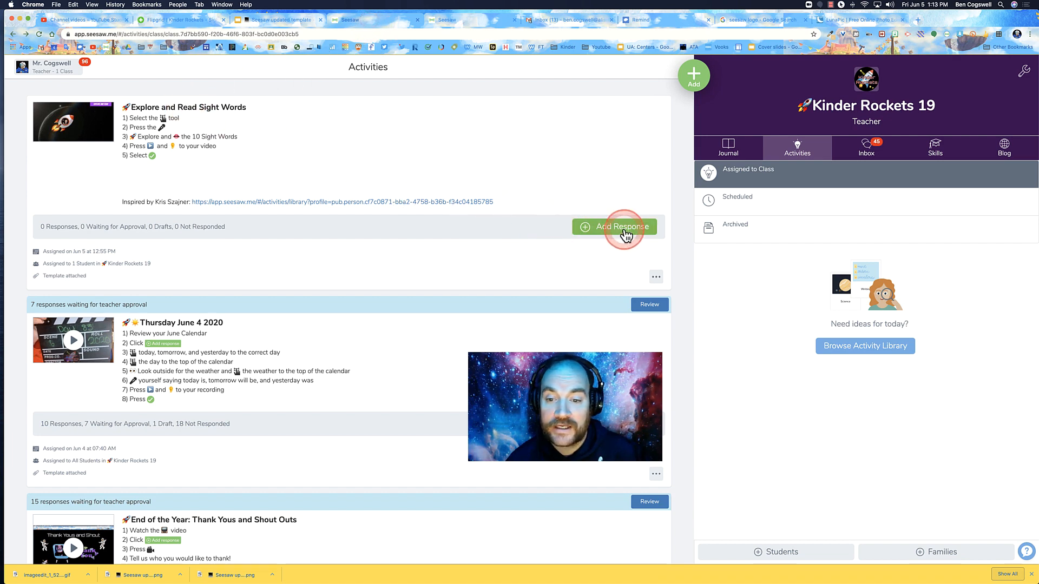
left_click(614, 226)
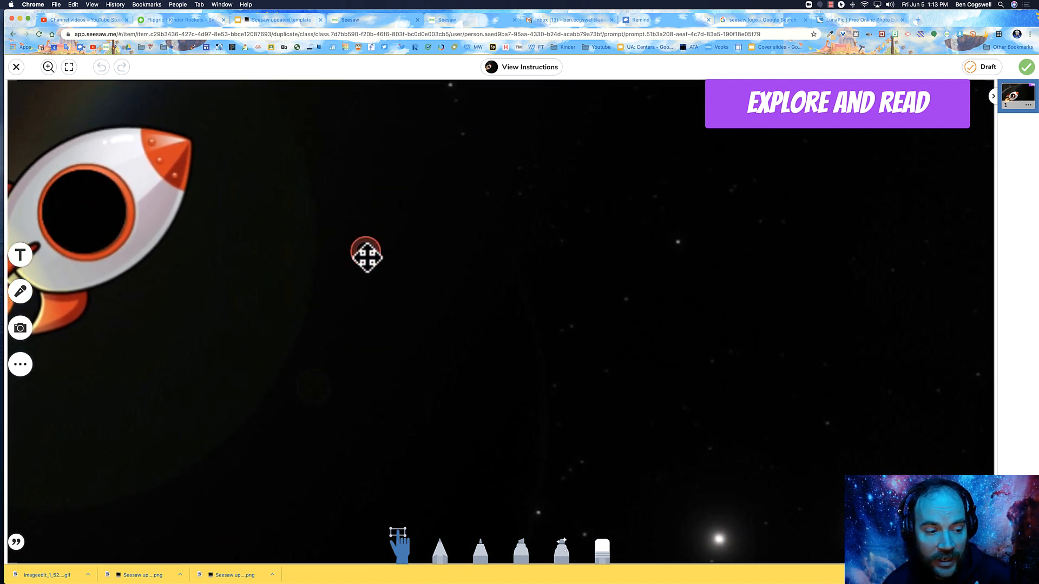
left_click_drag(366, 256, 549, 502)
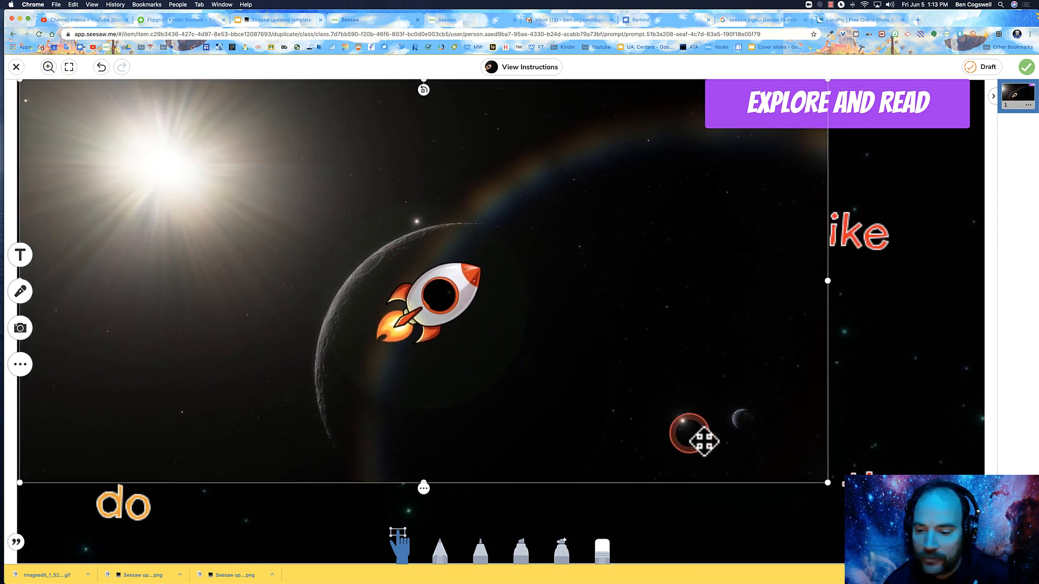
left_click_drag(430, 312, 503, 344)
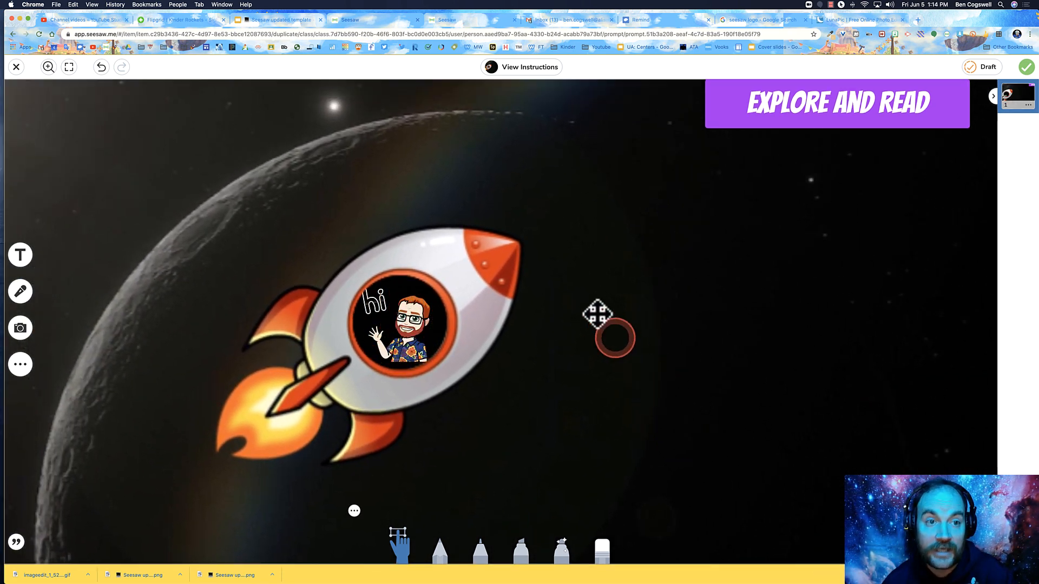
- Return to the slide deck, leave the slideshow and select the space background slide
left_click(278, 19)
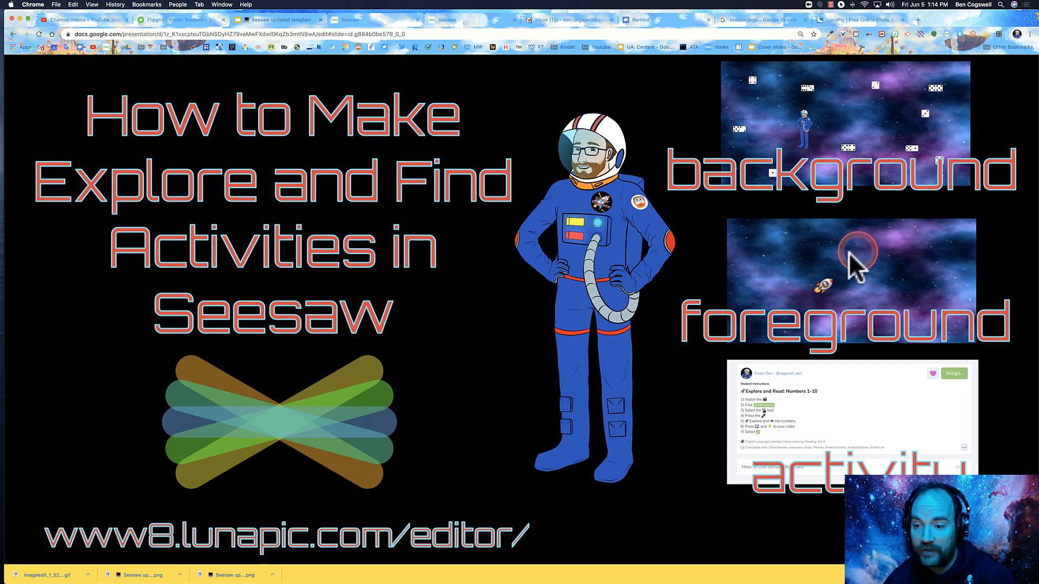
mouse_move(792, 299)
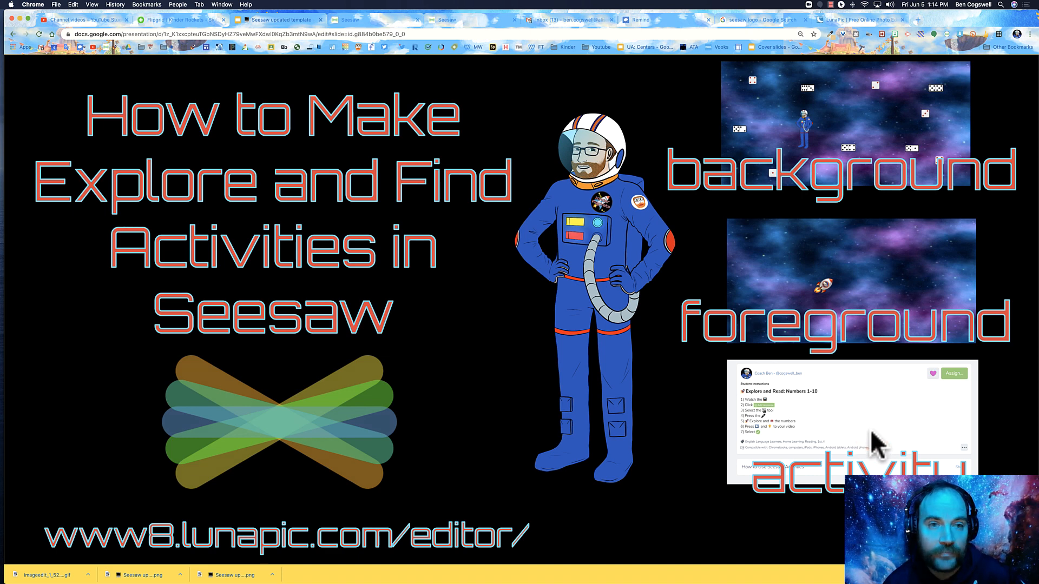
left_click(577, 272)
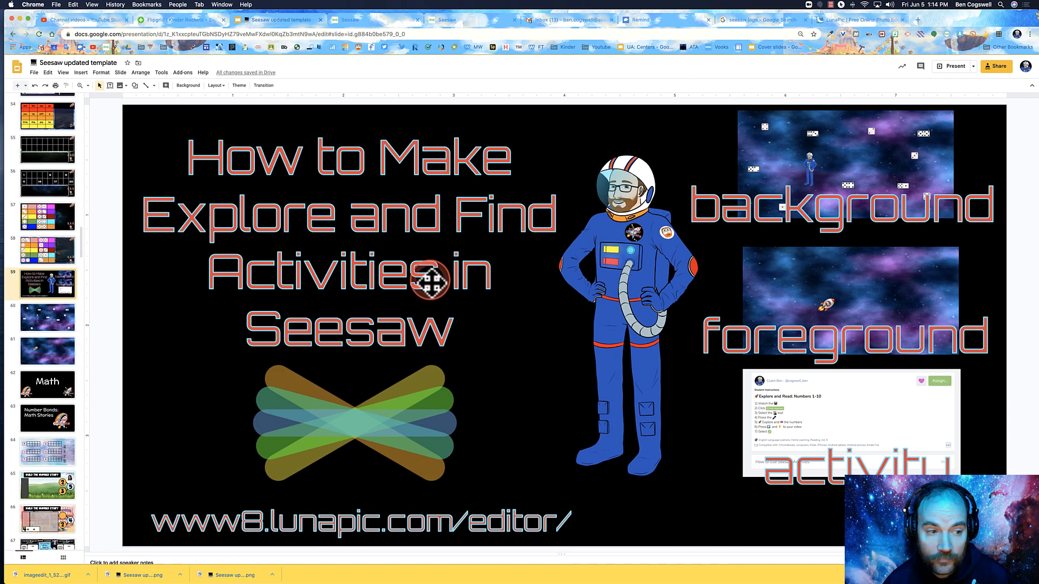
left_click(48, 318)
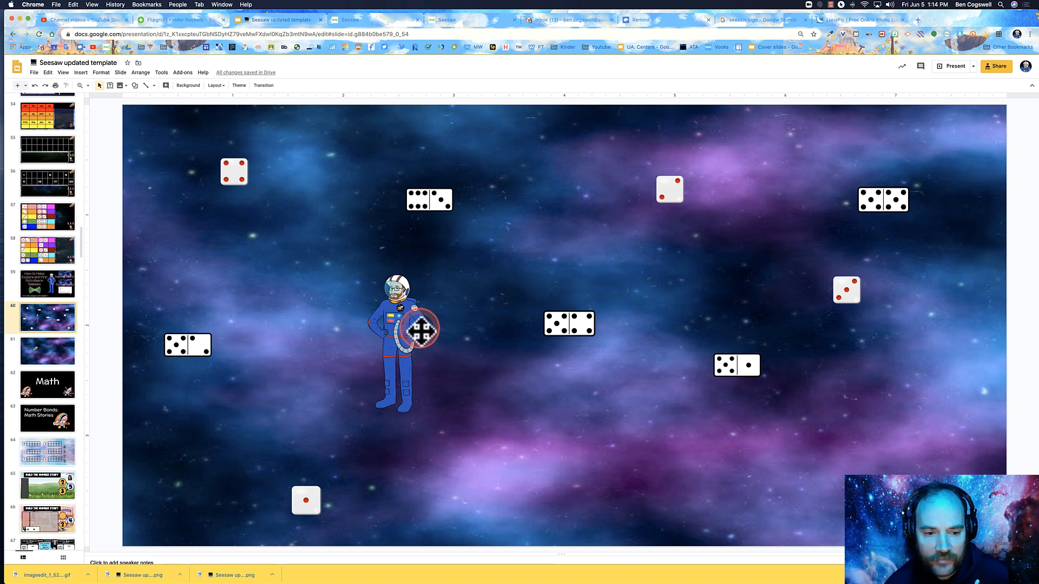
- Adjust items on the background slide and reselect the astronaut-and-dominoes slide 60
left_click_drag(411, 331, 712, 368)
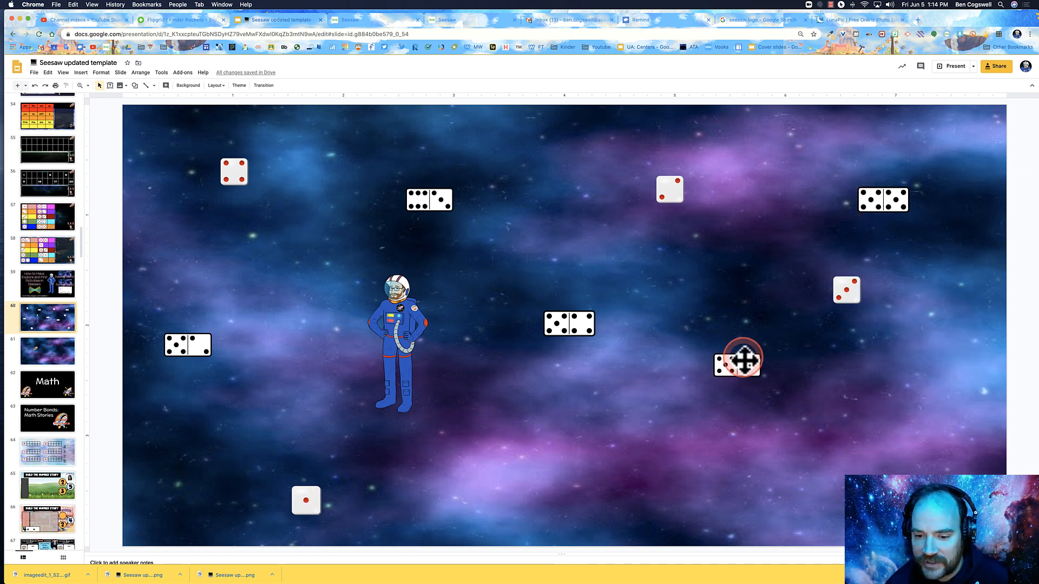
left_click_drag(737, 359, 730, 379)
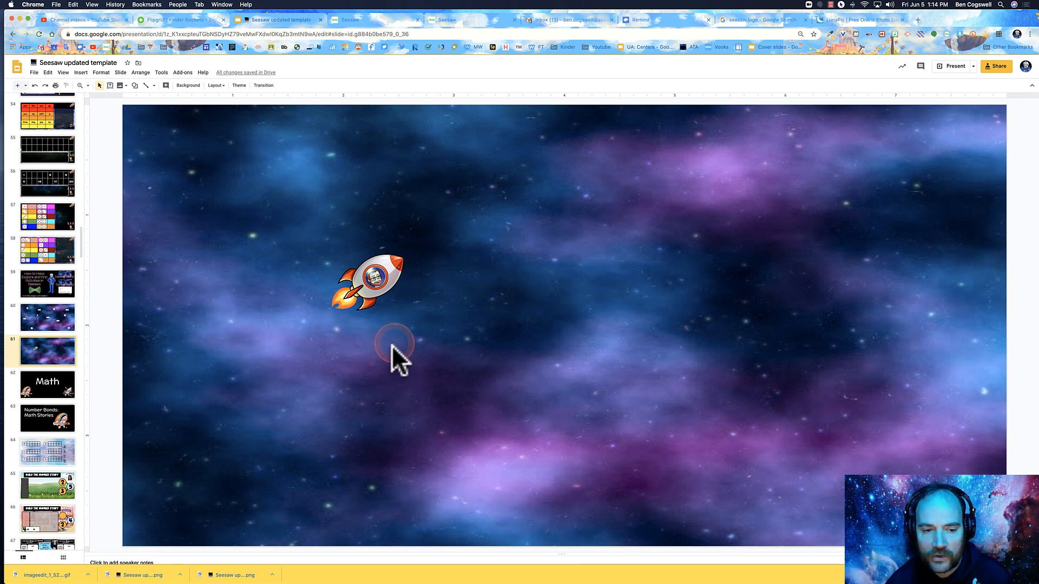
left_click(371, 285)
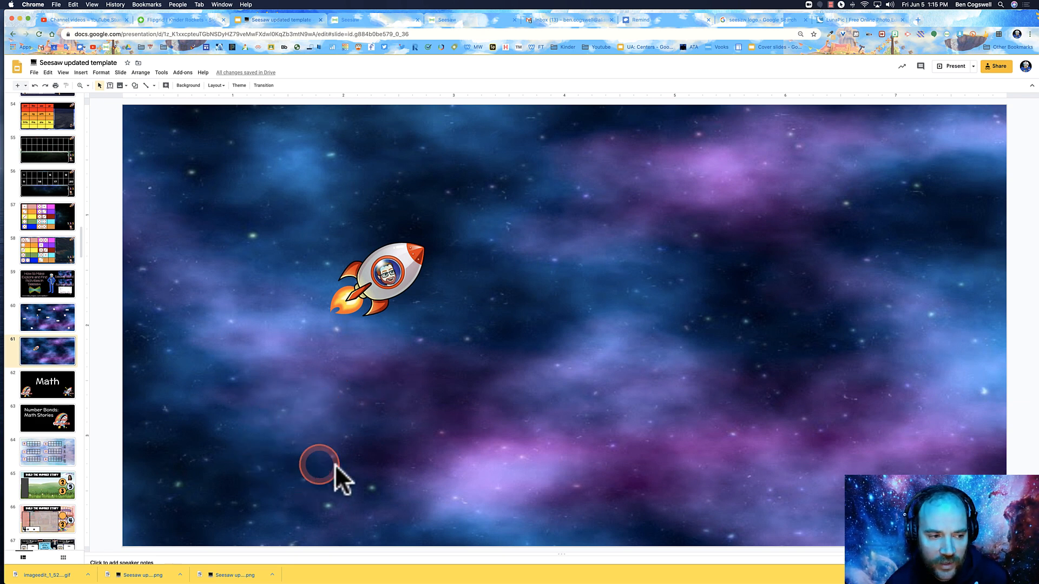
left_click(46, 318)
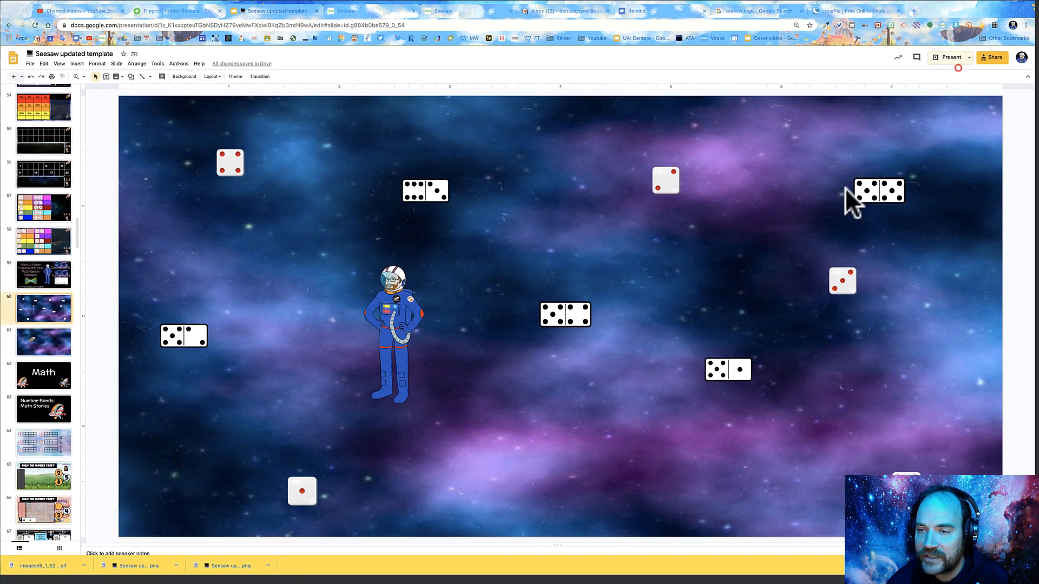
- Present slide 60 full screen and screenshot the whole space background slide
left_click(950, 57)
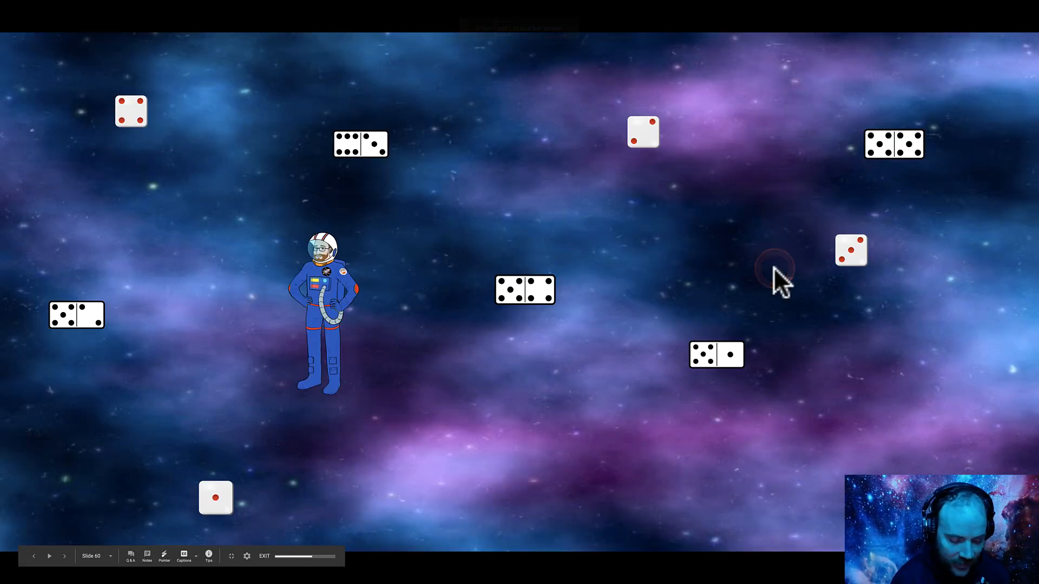
mouse_move(315, 132)
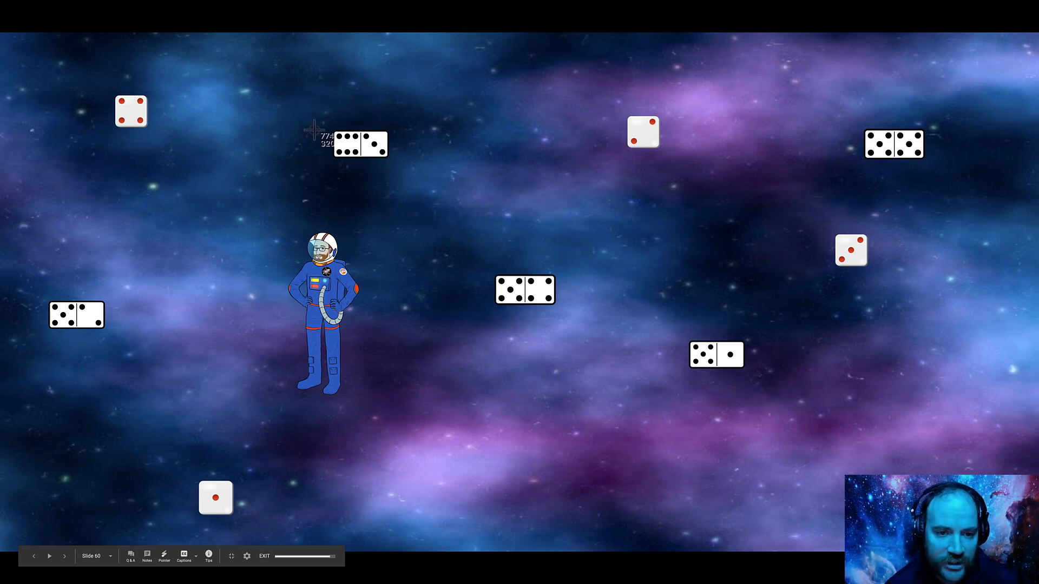
left_click_drag(314, 128, 457, 281)
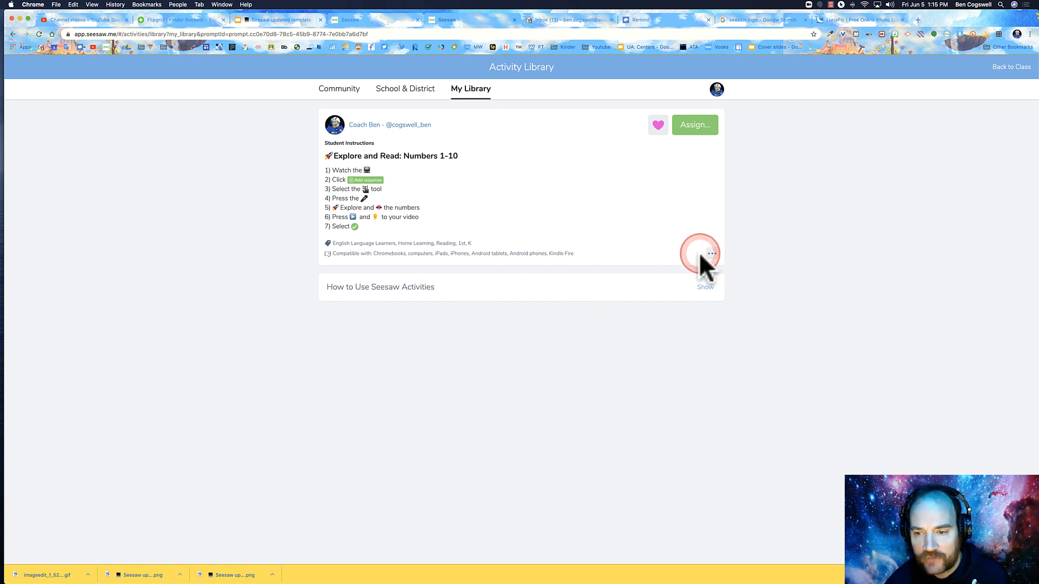
- Edit the Explore and Read: Numbers 1-10 activity and choose to upload a template file
left_click(712, 253)
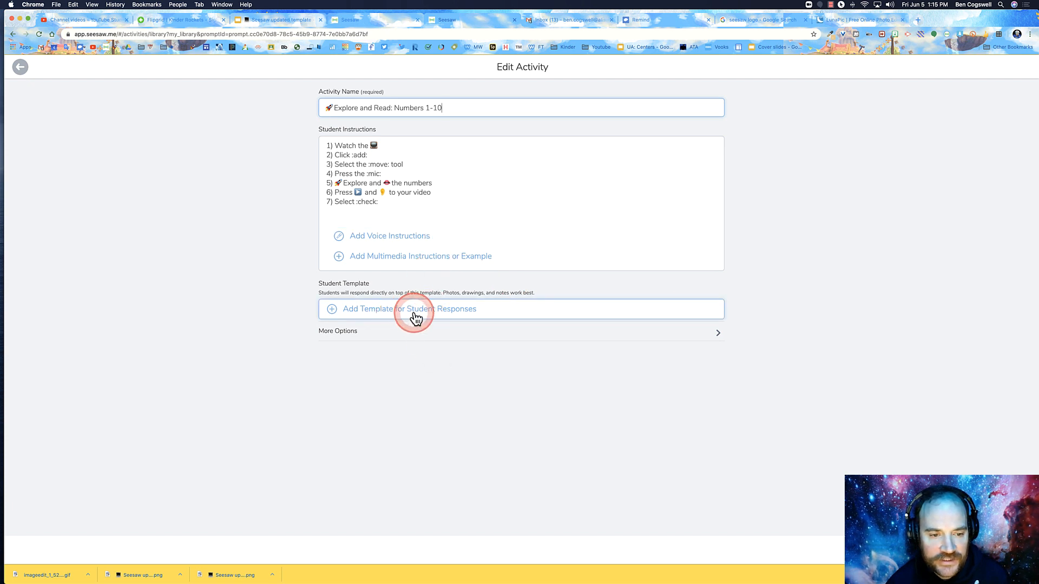
left_click(409, 308)
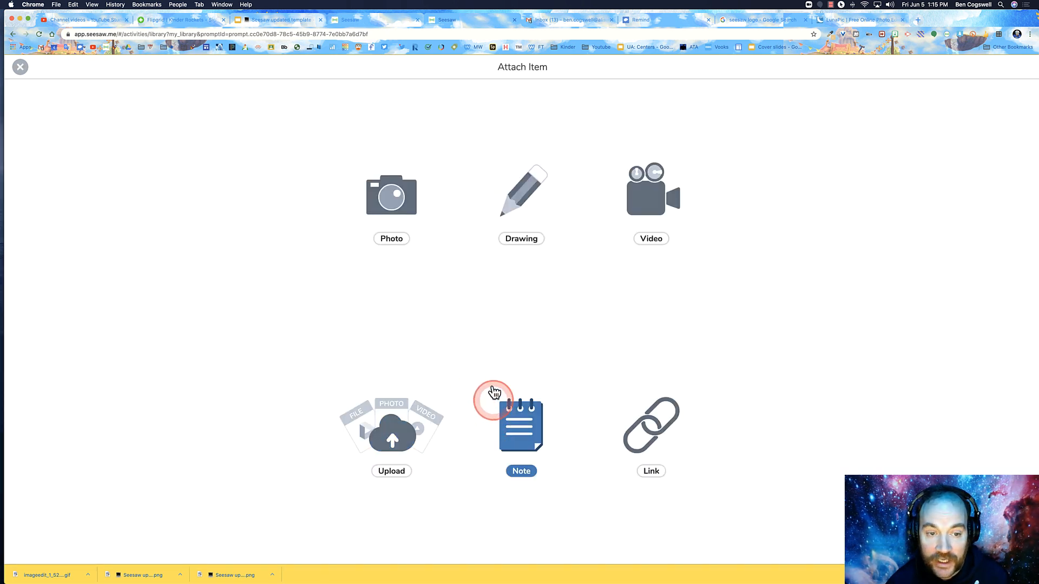
mouse_move(323, 204)
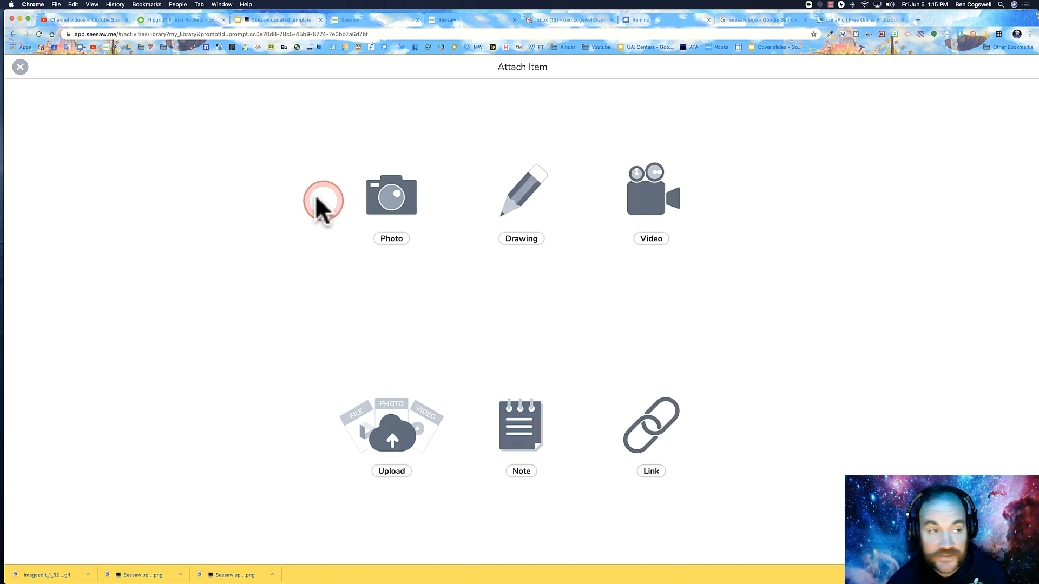
mouse_move(344, 384)
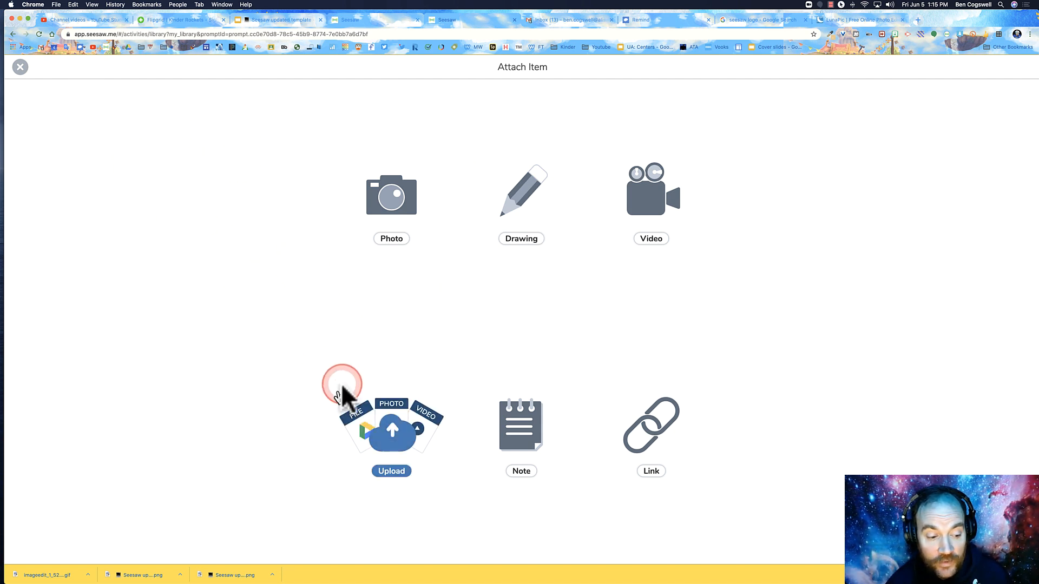
left_click(390, 424)
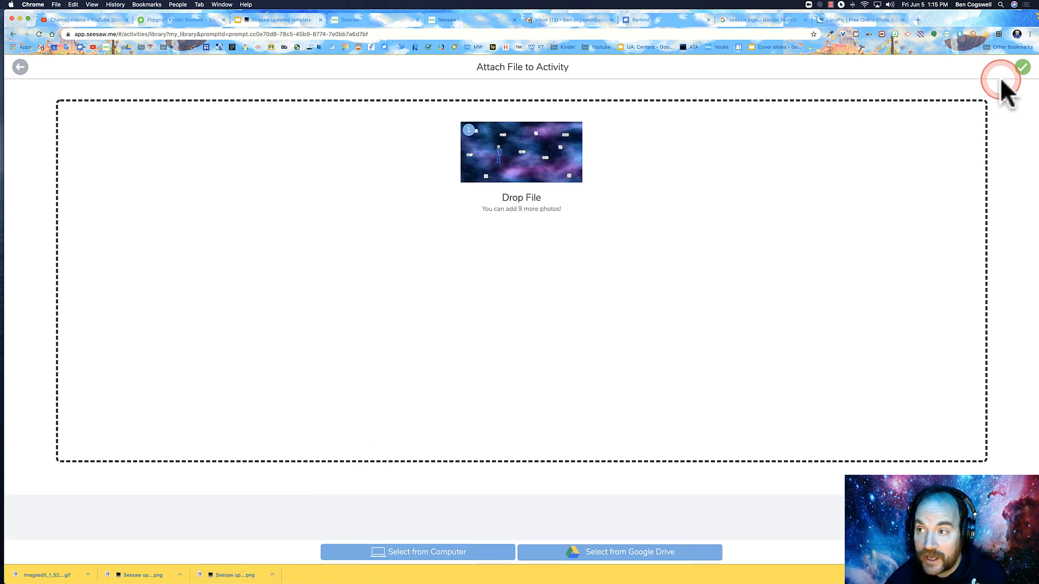
mouse_move(524, 169)
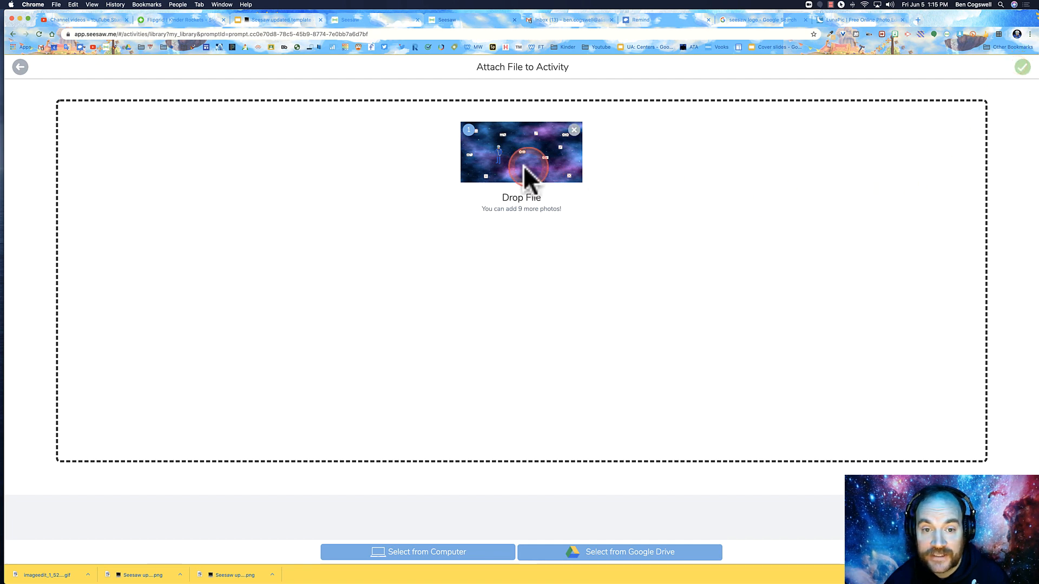
- Remove the old template image and upload the new space background screenshot from the computer
left_click(573, 128)
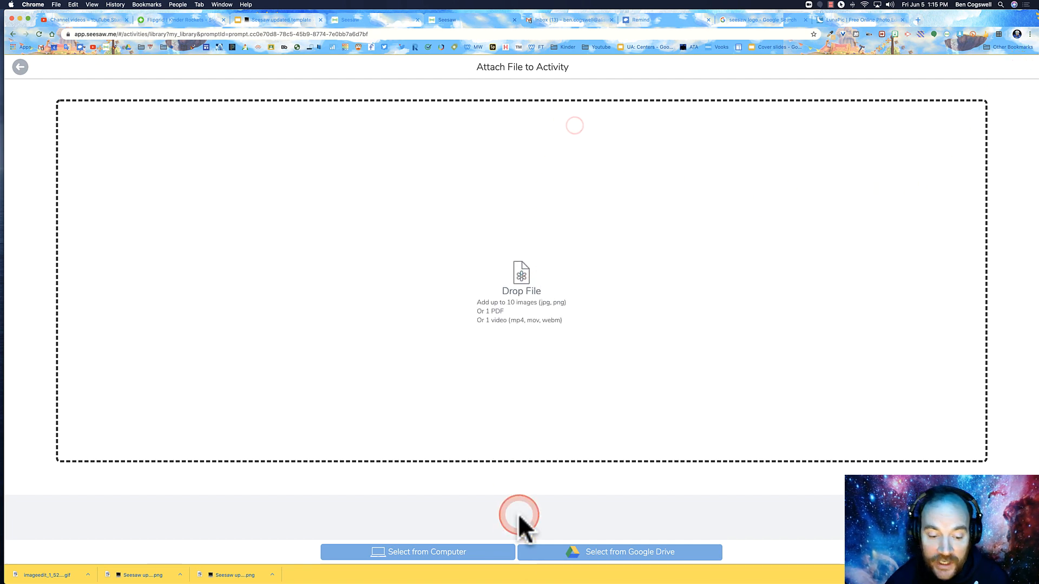
left_click(418, 552)
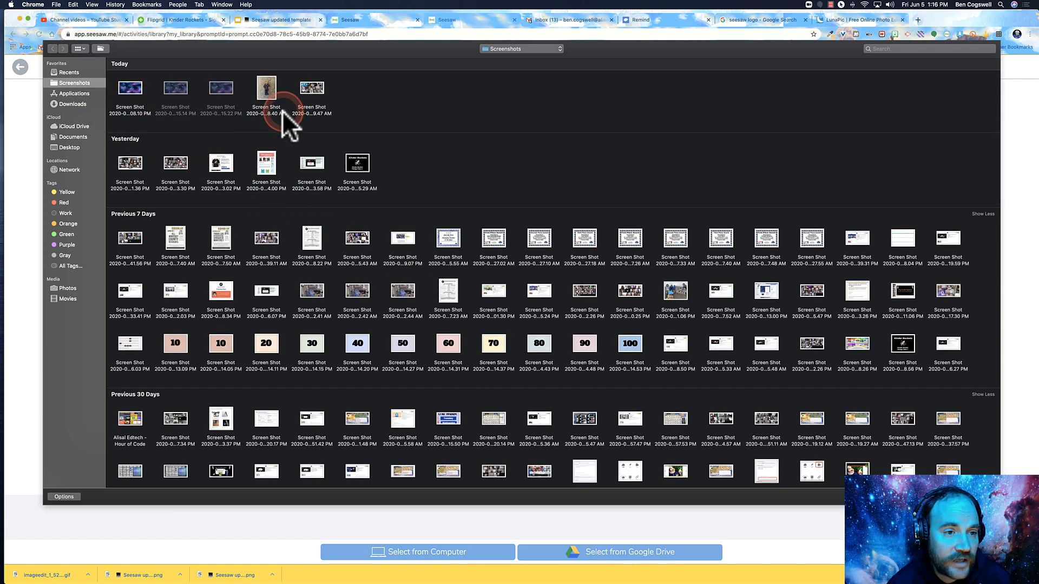
left_click(175, 88)
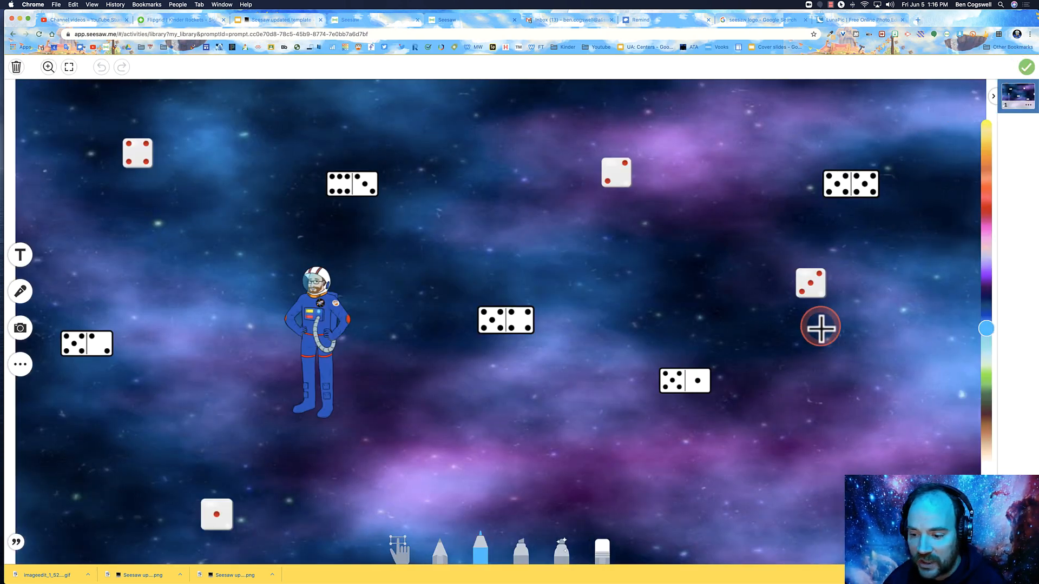
mouse_move(820, 328)
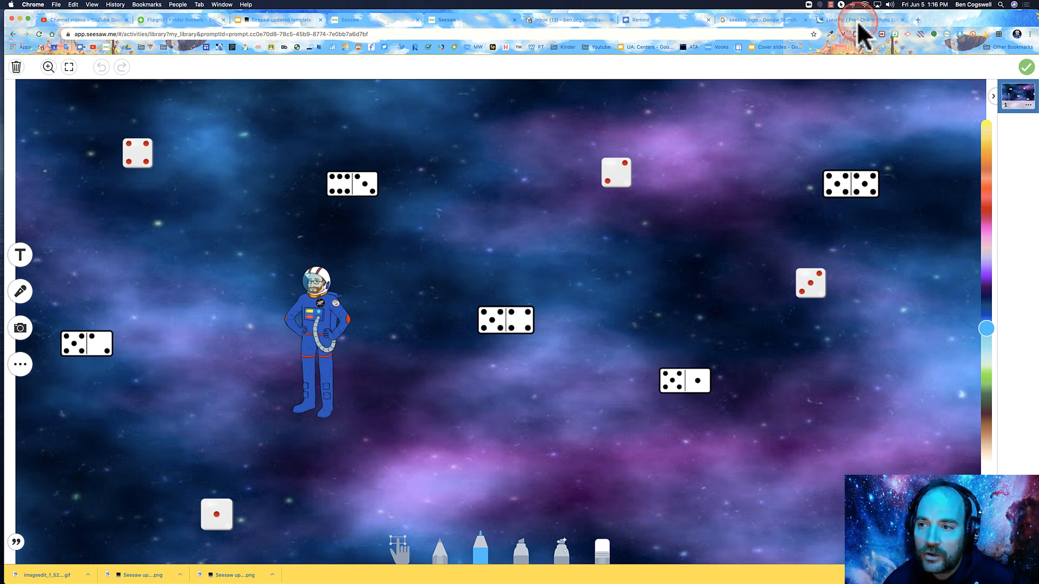
left_click(858, 19)
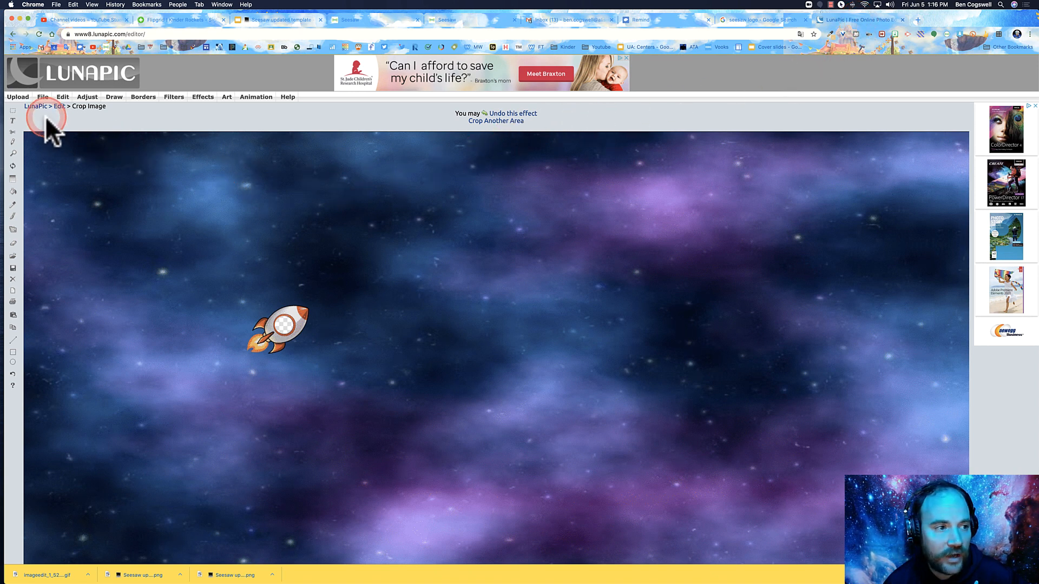
- Upload the newest space scene screenshot with the rocket as the image to edit in LunaPic
left_click(59, 106)
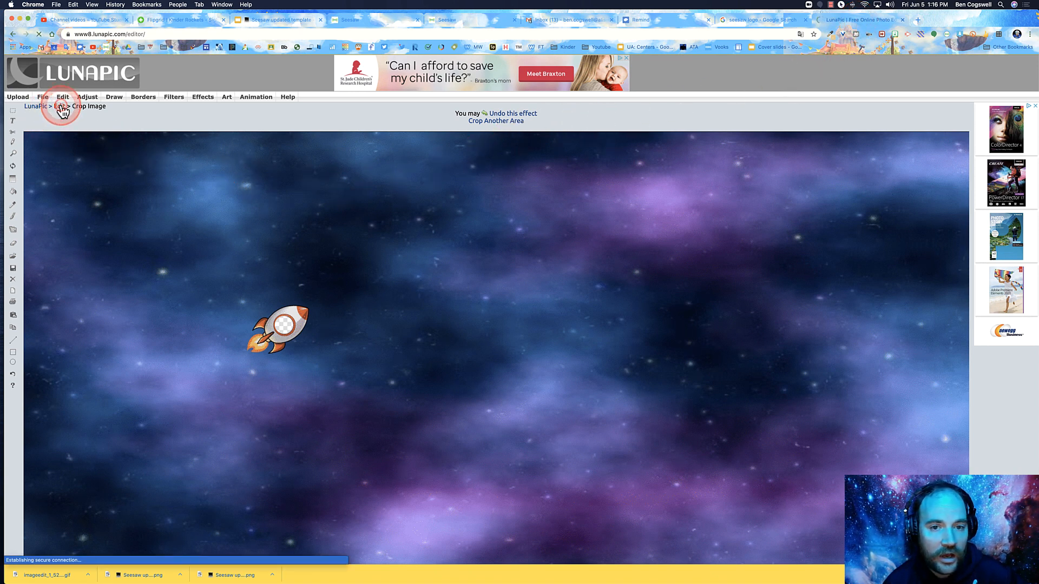
left_click(62, 96)
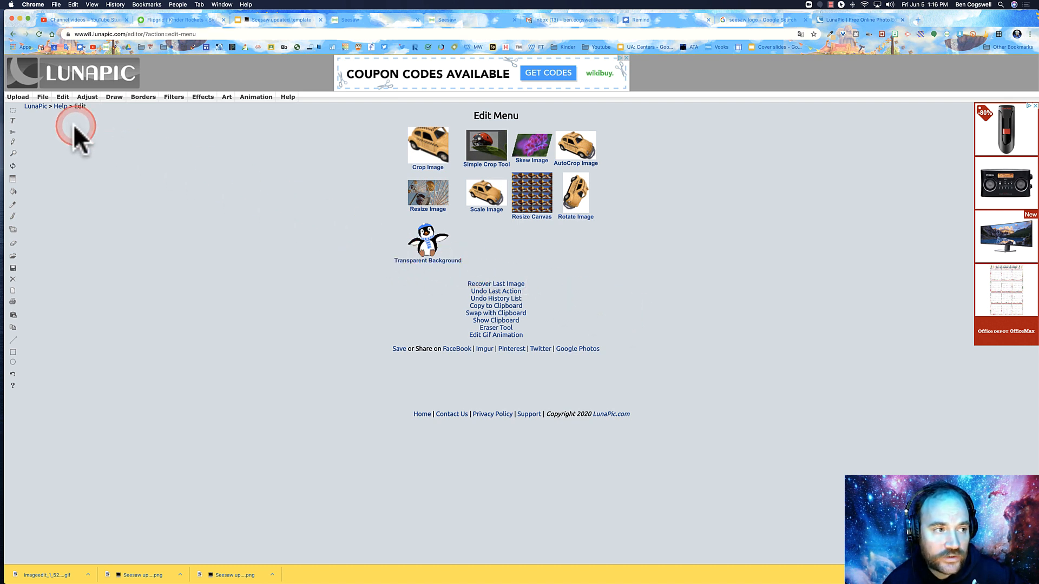
left_click(18, 96)
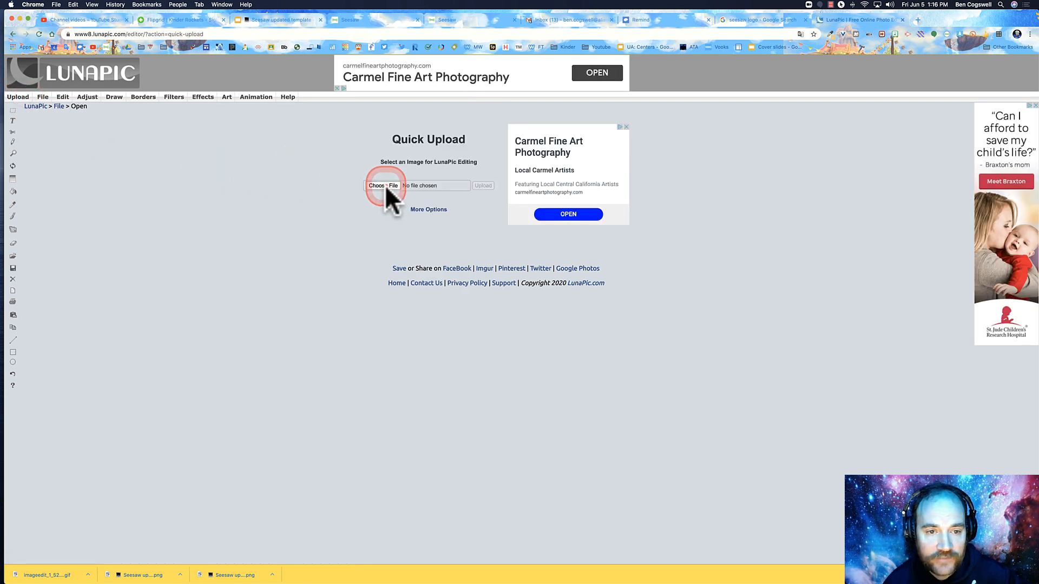
left_click(382, 184)
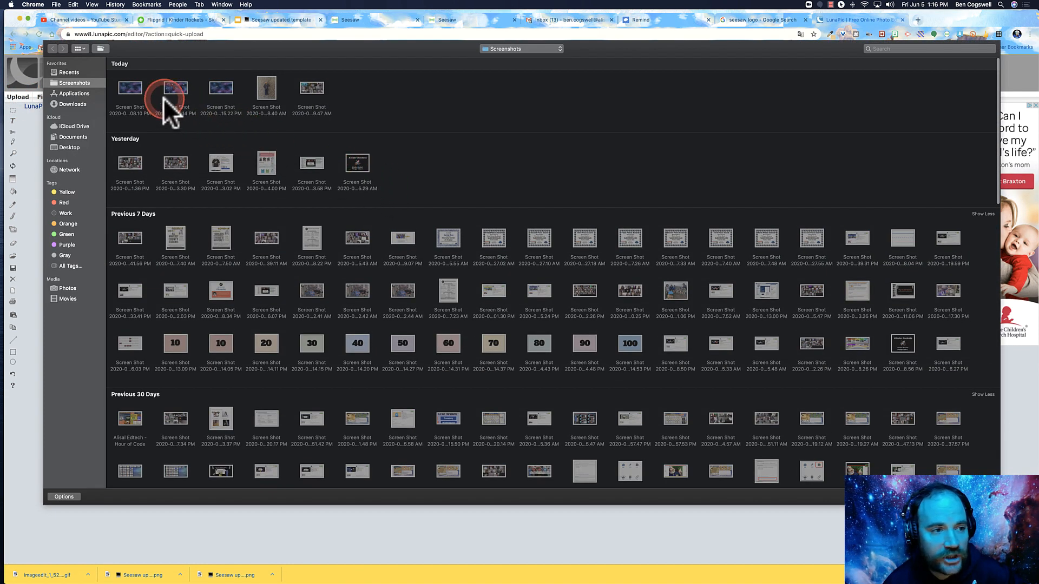
left_click(129, 87)
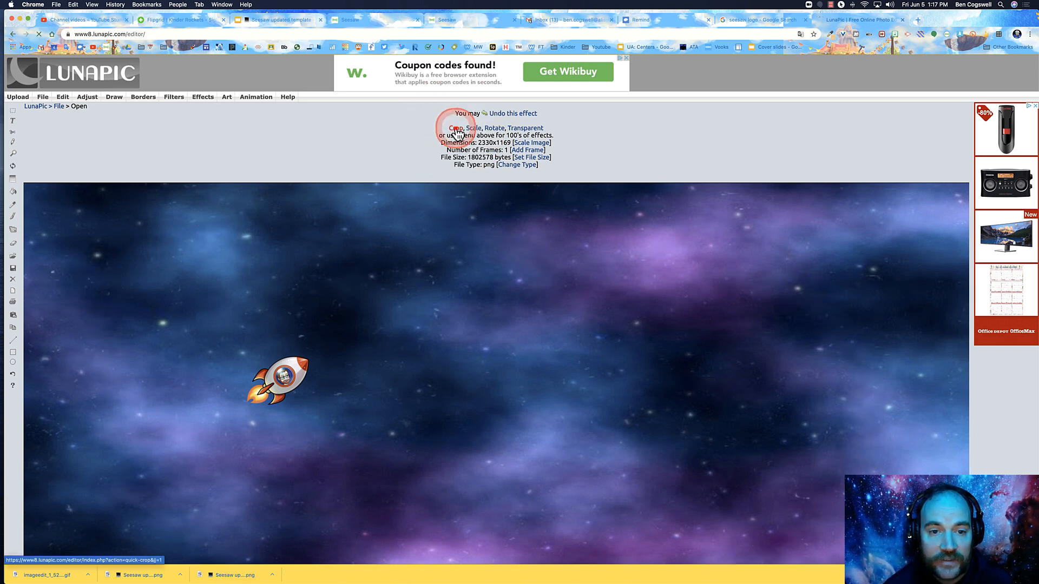
- Use Advanced Crop with the Circle tool to mark a circle over the rocket window
left_click(453, 128)
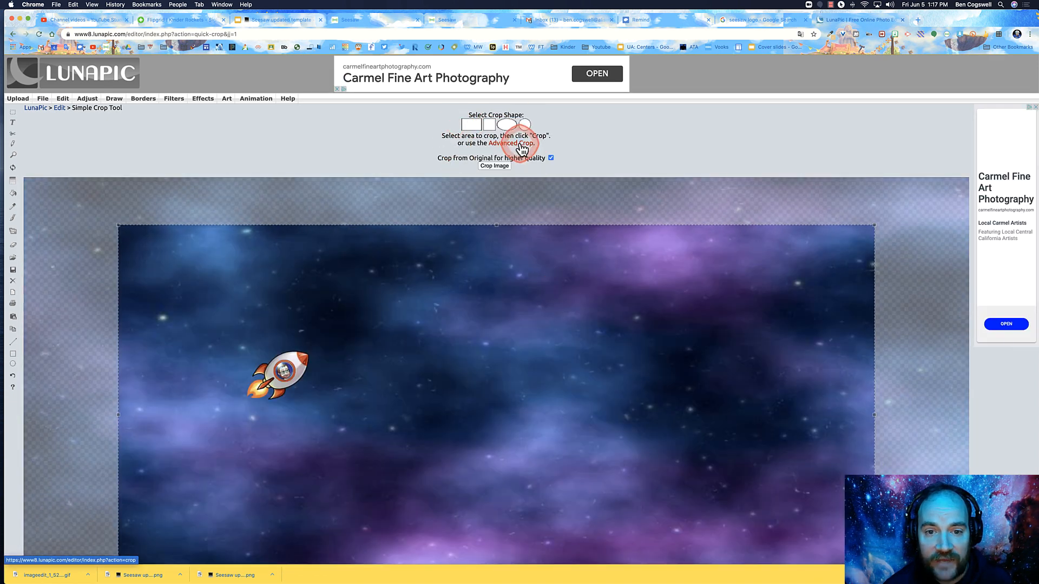
left_click(494, 165)
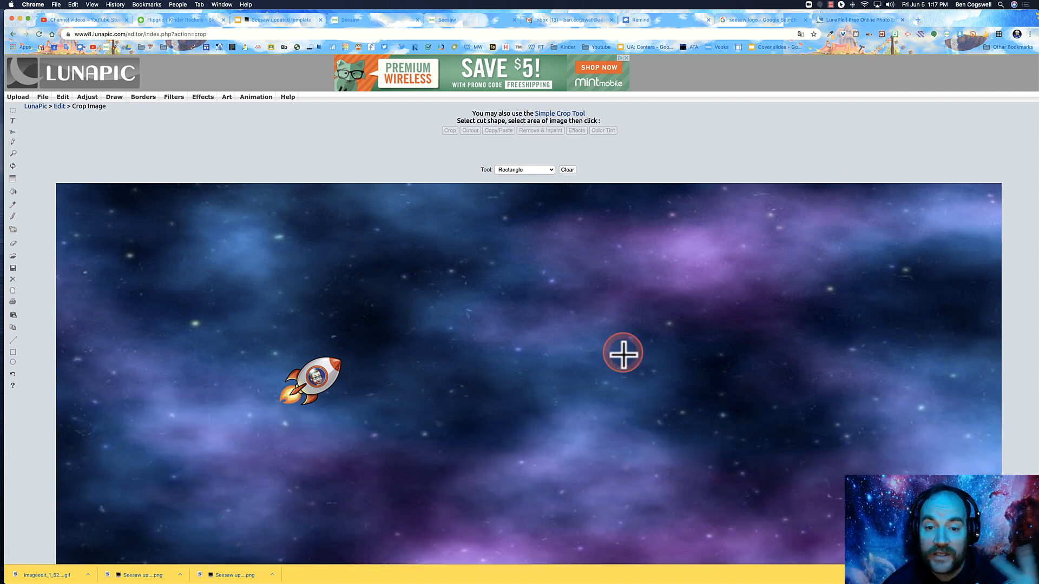
mouse_move(635, 244)
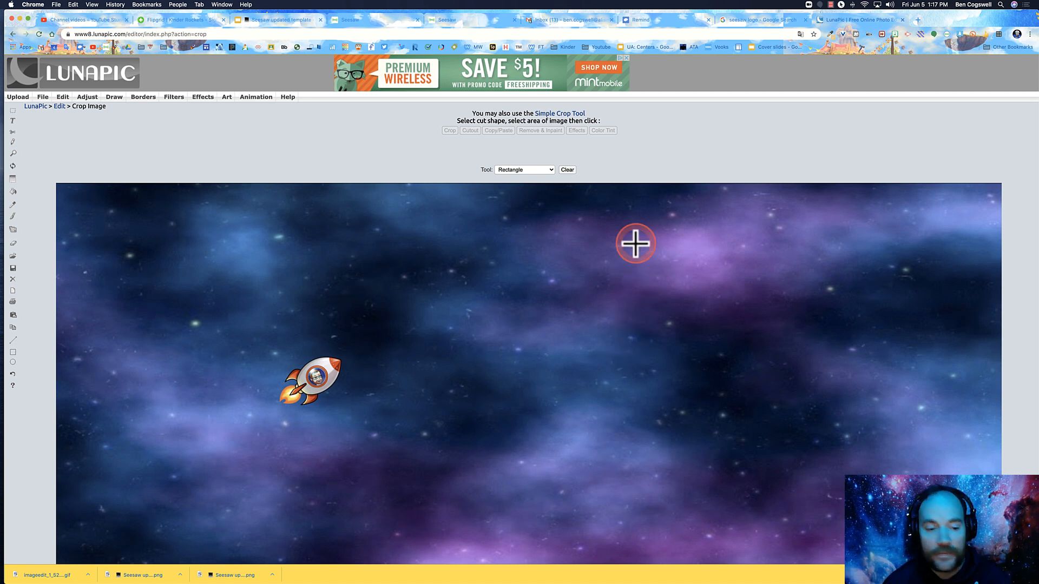
mouse_move(358, 334)
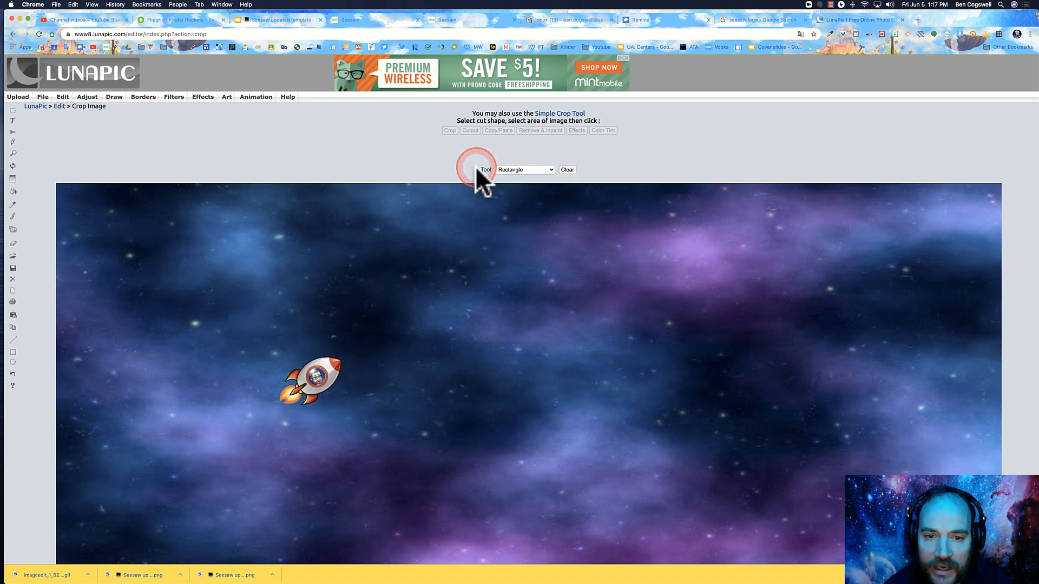
left_click(524, 170)
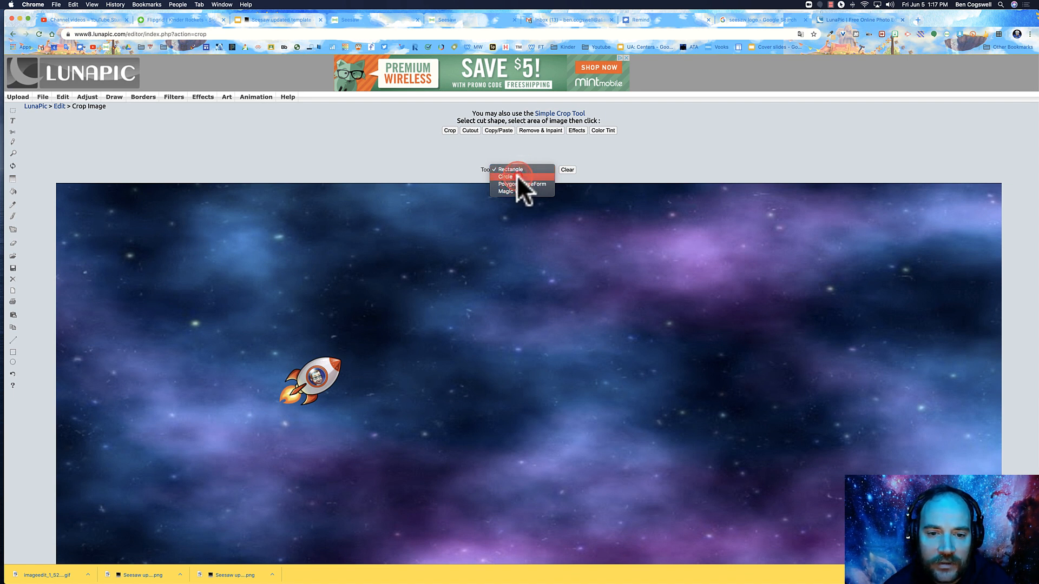
left_click(509, 176)
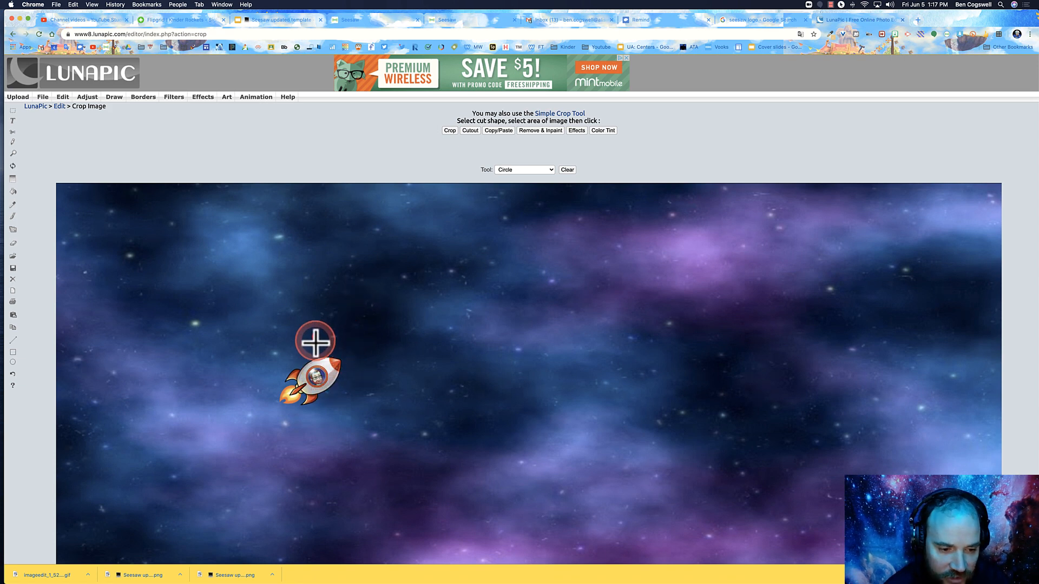
mouse_move(313, 381)
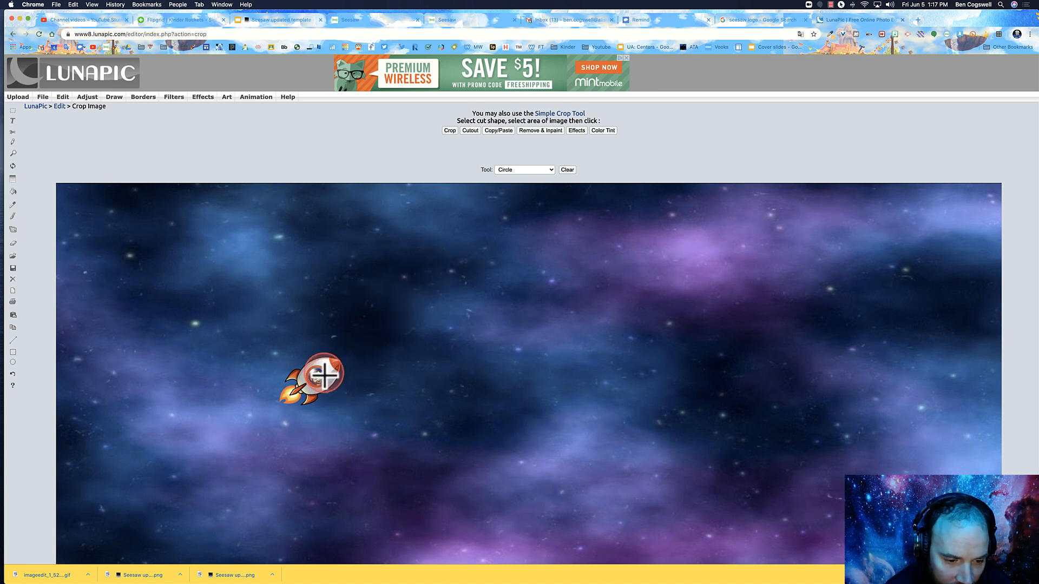
left_click(471, 130)
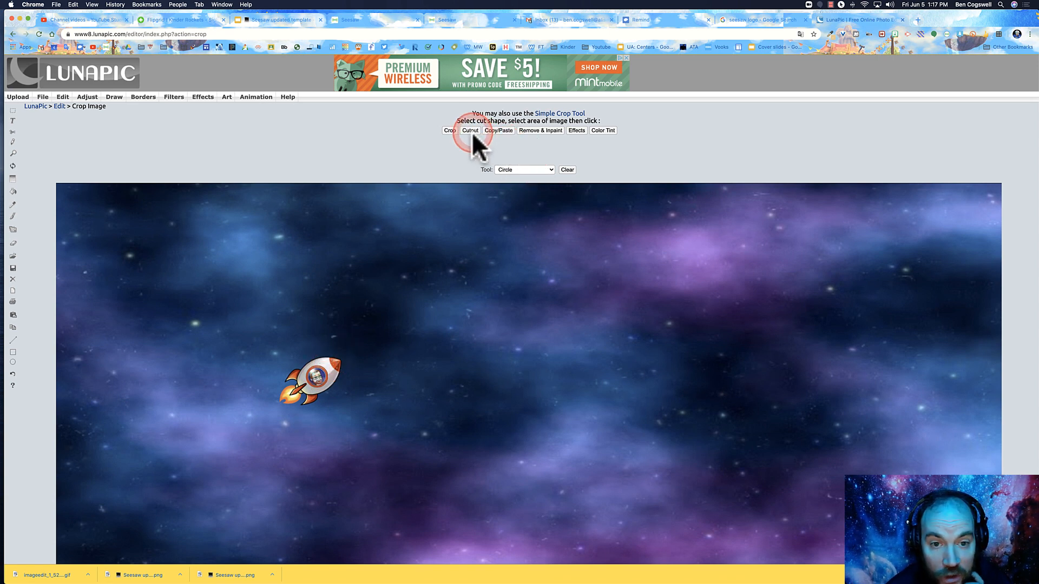
- Cut out the circled rocket window so it becomes a transparent hole
left_click(470, 129)
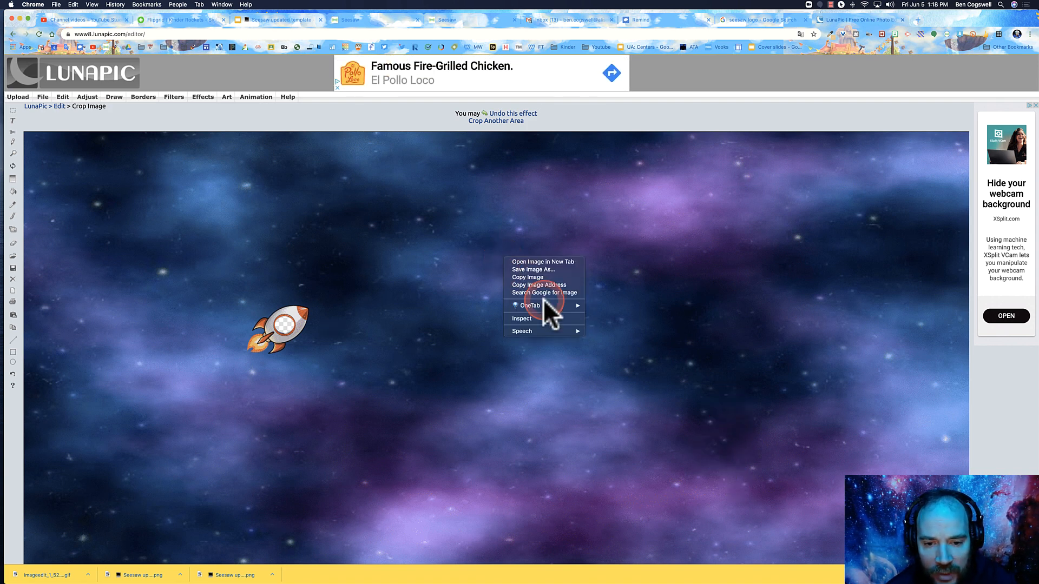
mouse_move(537, 277)
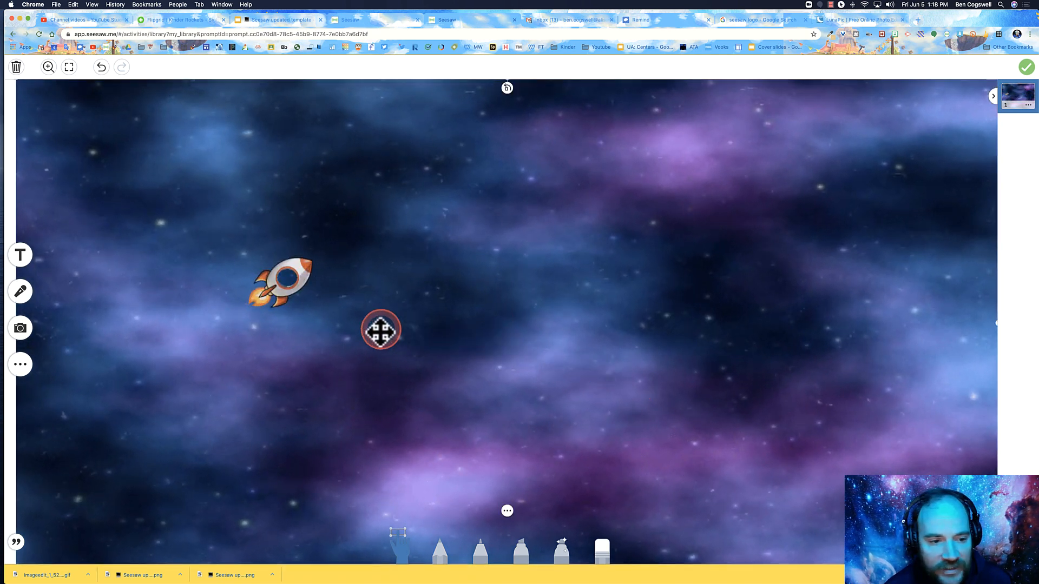
- Move and enlarge the rocket layer until its window hole sits over the astronaut
left_click_drag(380, 329, 343, 334)
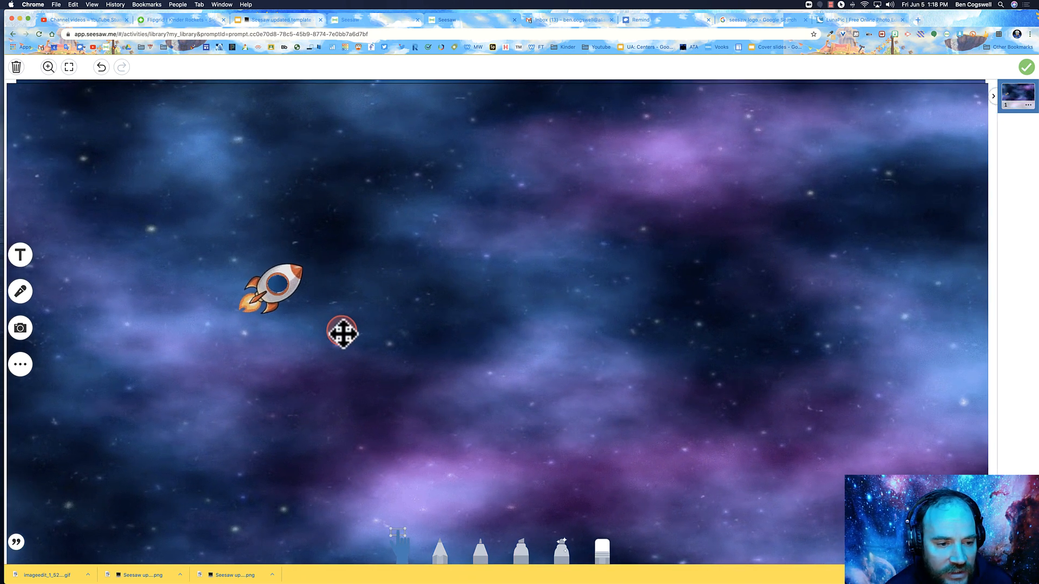
left_click_drag(343, 331, 394, 306)
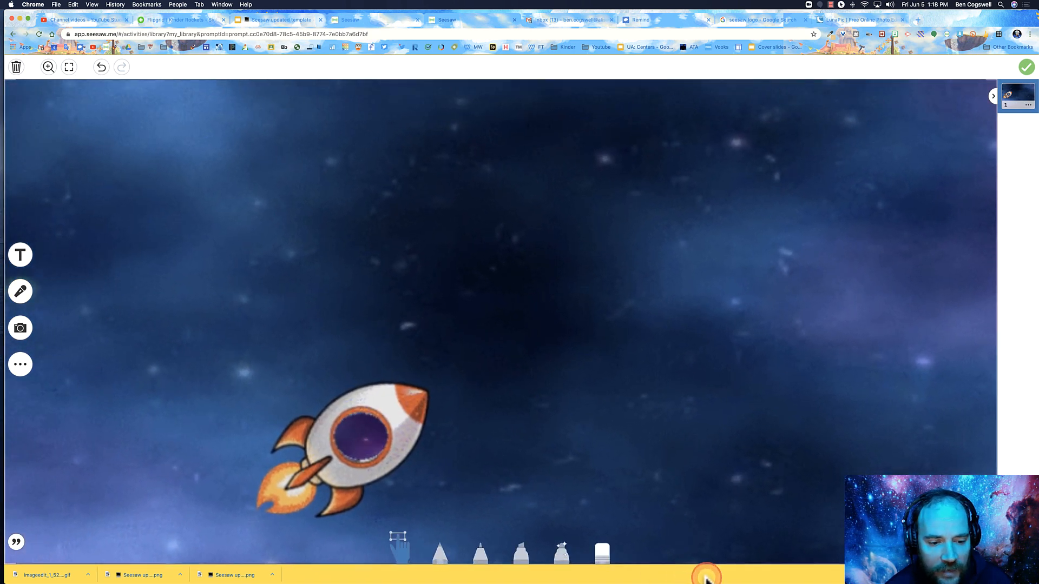
left_click_drag(344, 437, 543, 325)
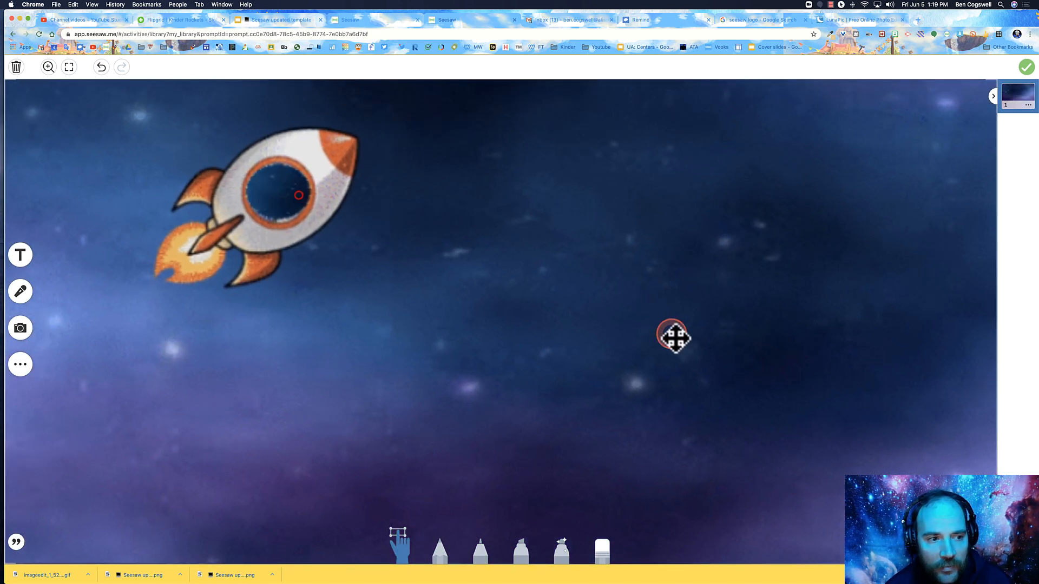
left_click_drag(674, 337, 710, 434)
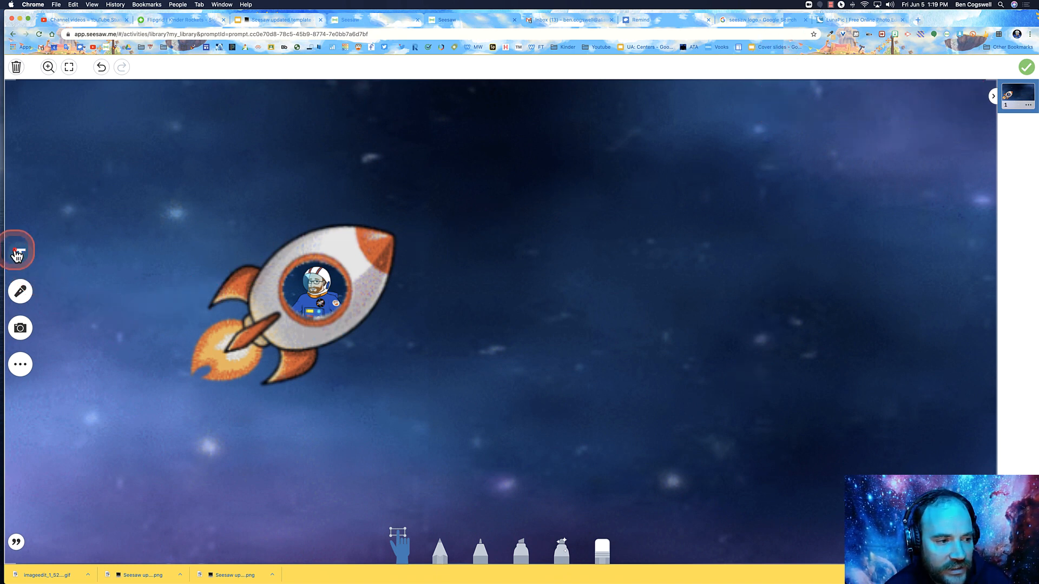
- Add a text box 'Use the Hand to Explore, Find, and Read Numbers' in the top right corner
left_click(16, 256)
type("Use the")
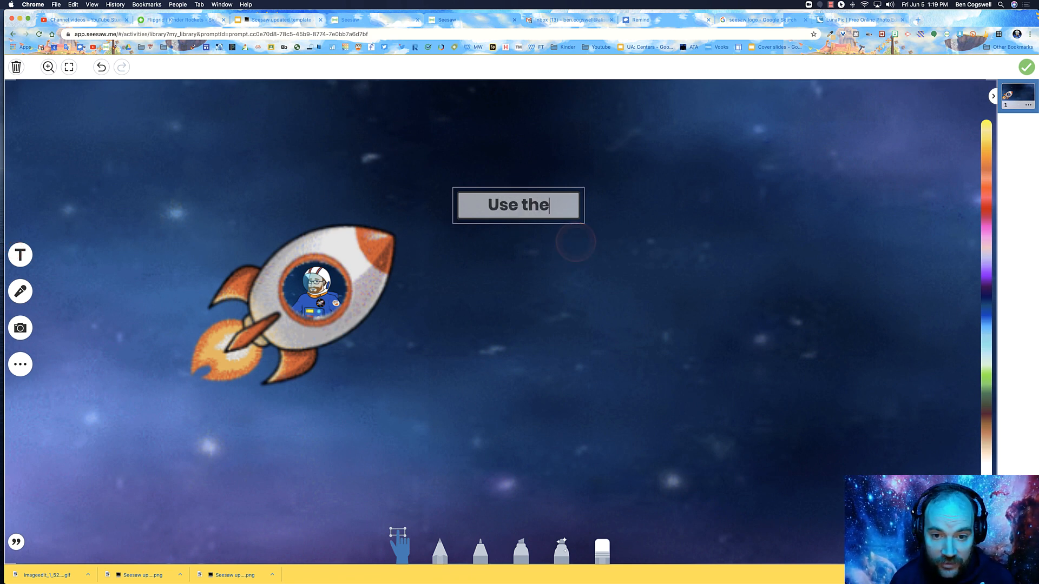
type("Hand to")
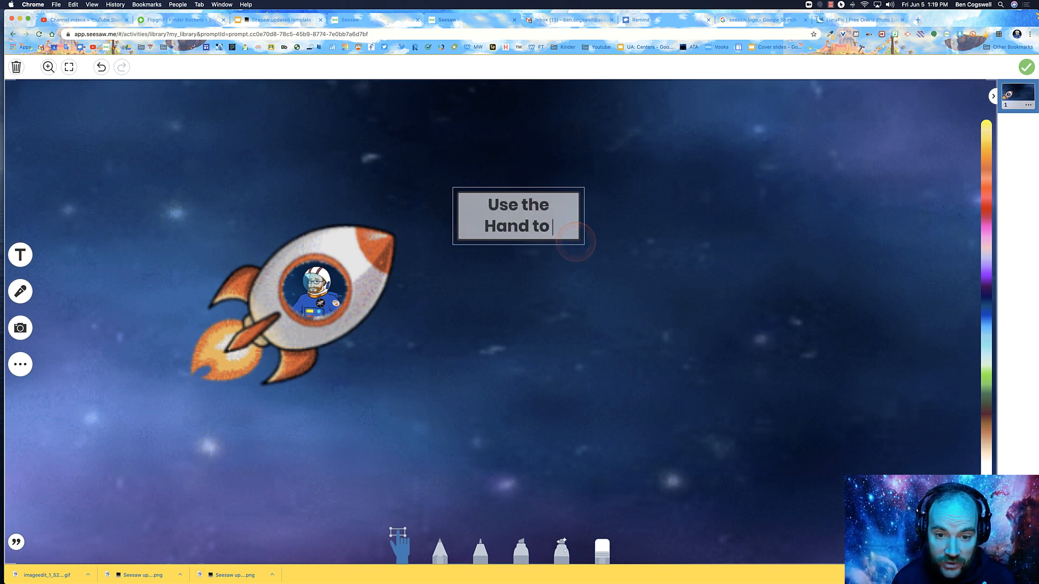
type("Explorem")
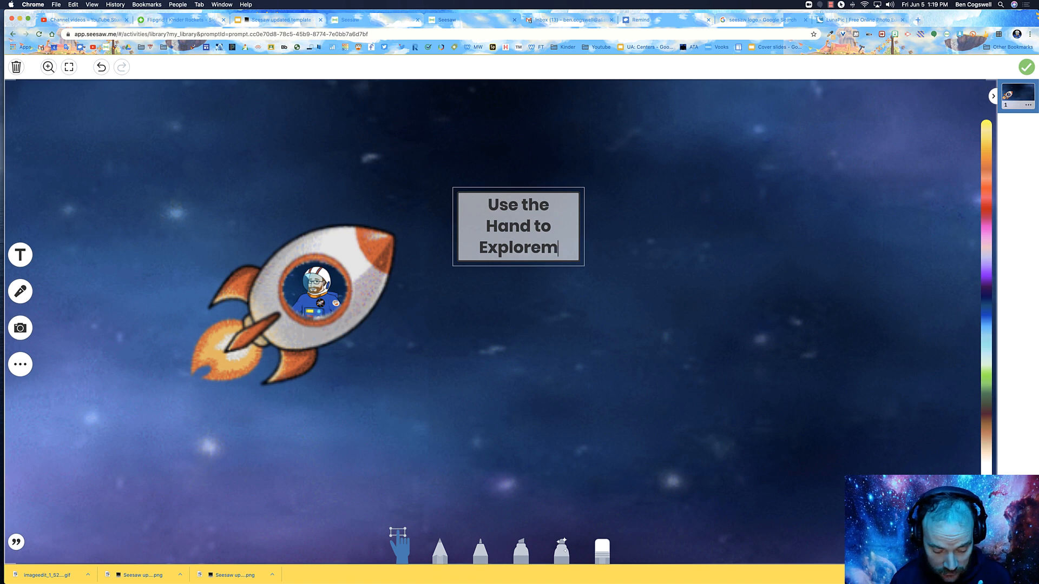
type(", Fiu")
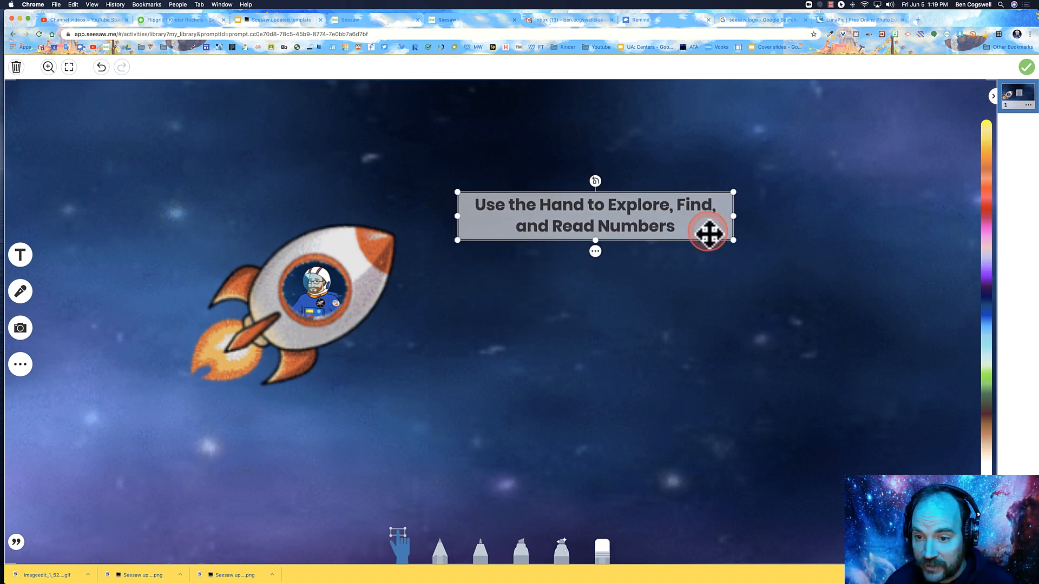
left_click_drag(707, 231, 960, 119)
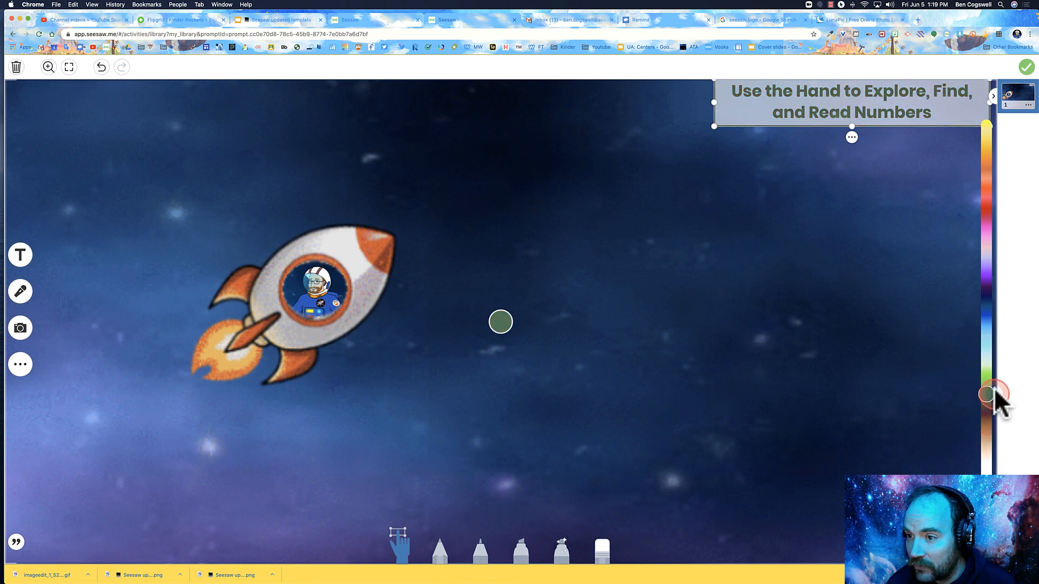
- Colour the instruction box purple and nudge the rocket so the astronaut fills the window
left_click(852, 137)
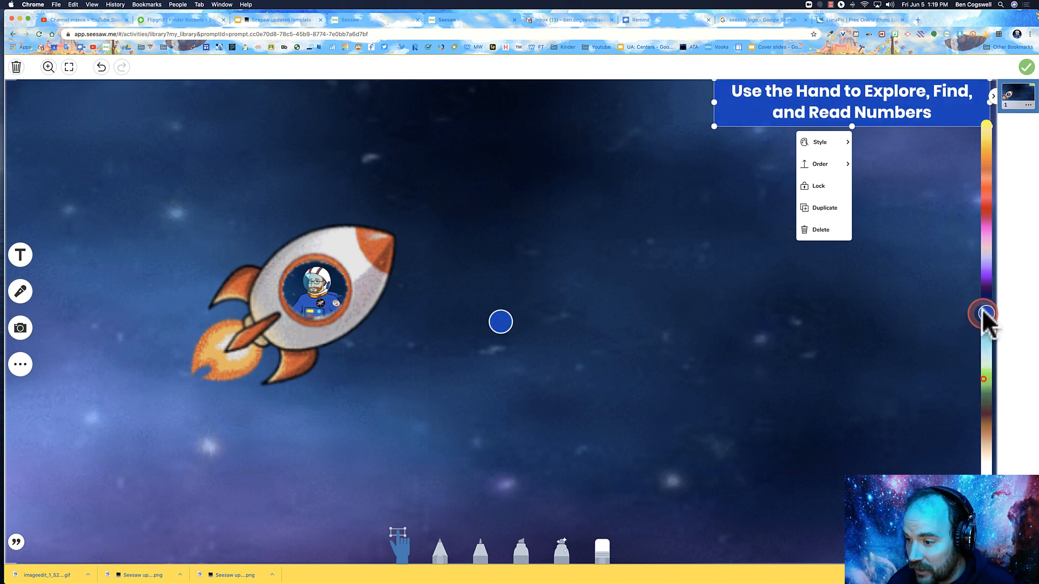
left_click(983, 277)
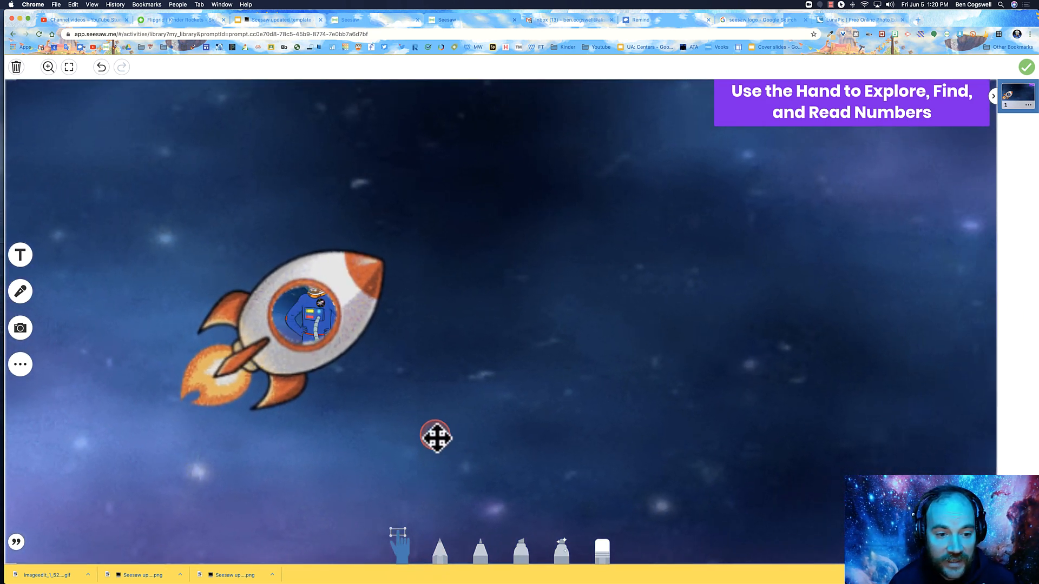
left_click_drag(434, 436, 449, 385)
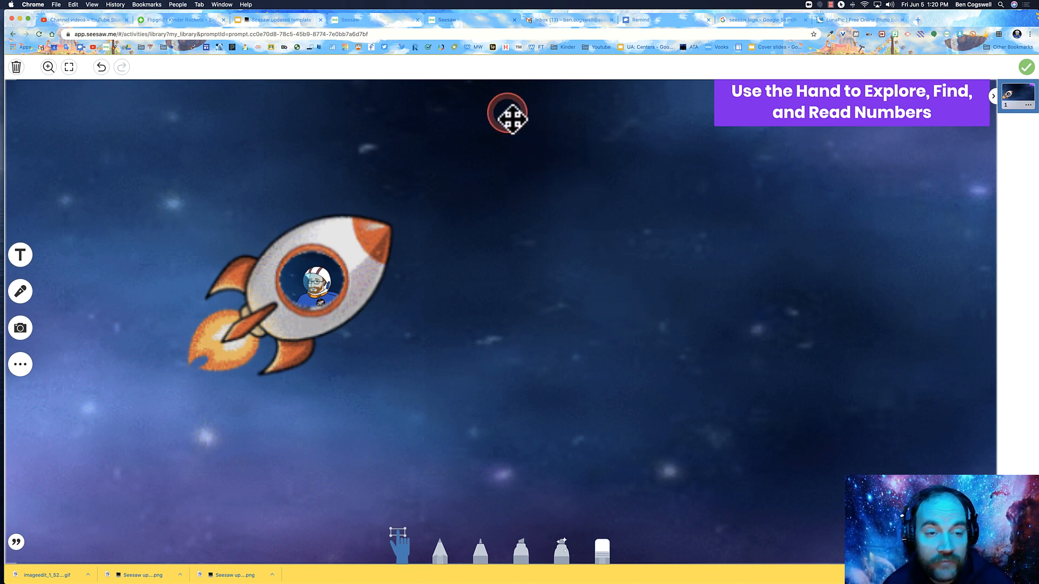
left_click(279, 19)
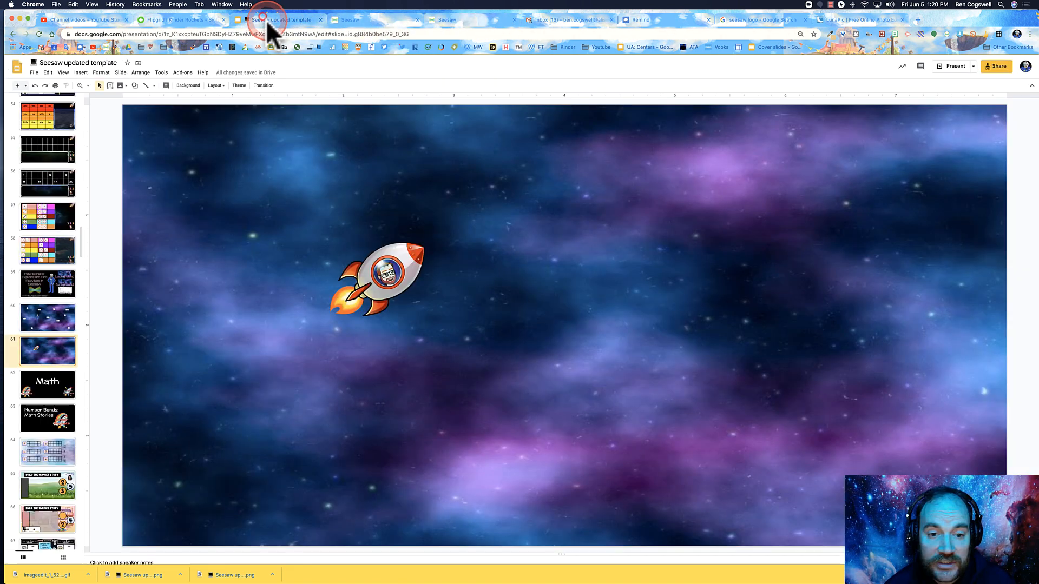
- On the rocket slide, search web images for 'magnifying glass transparent'
left_click(47, 317)
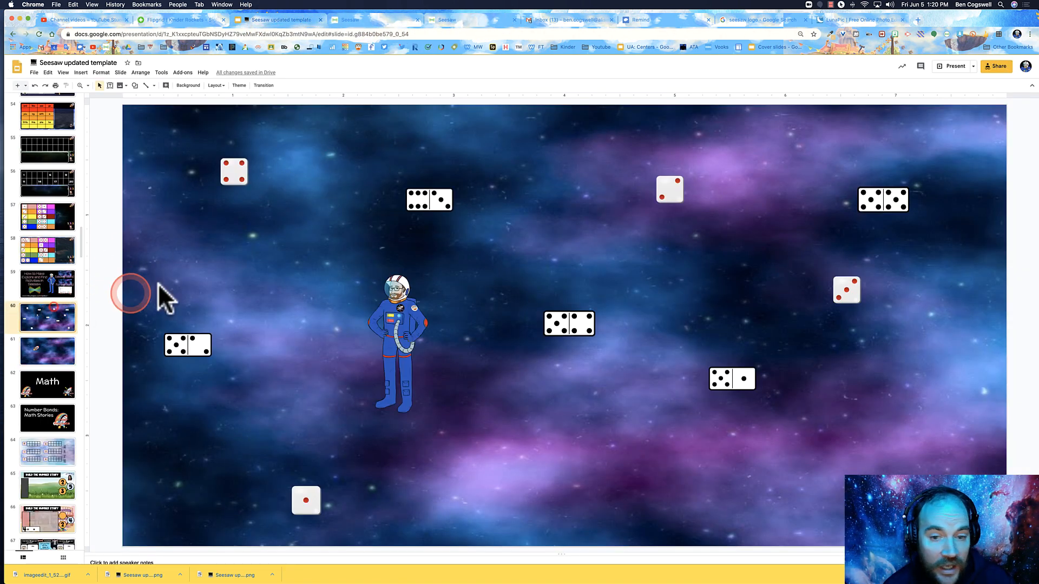
left_click(47, 351)
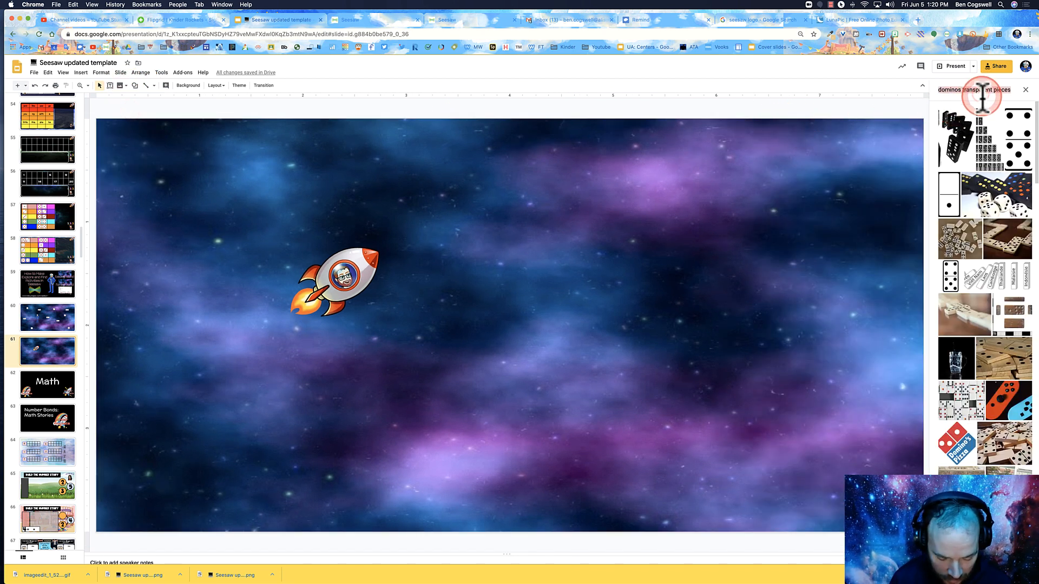
type("magnifying")
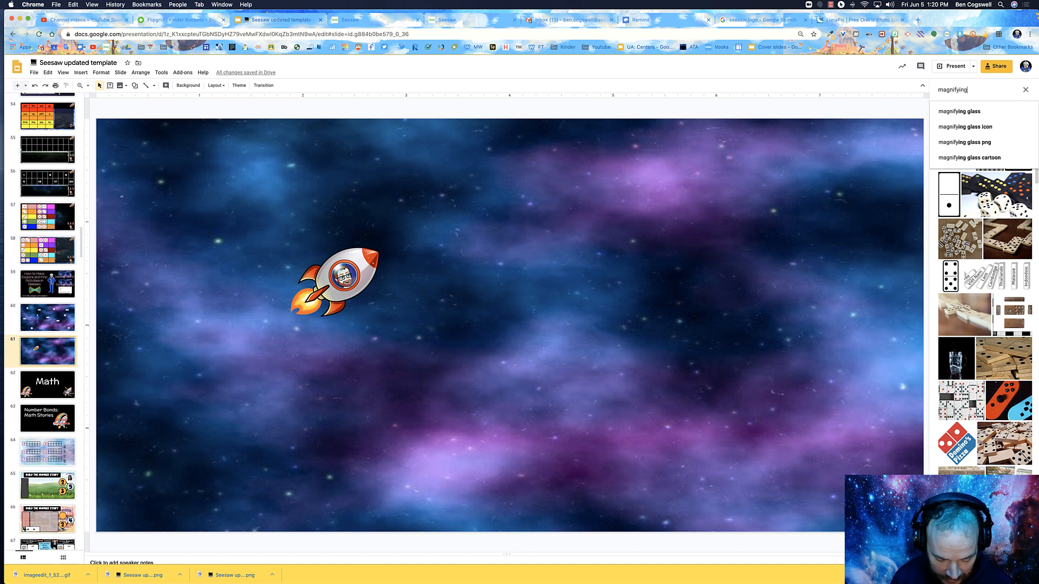
type("glass transperar")
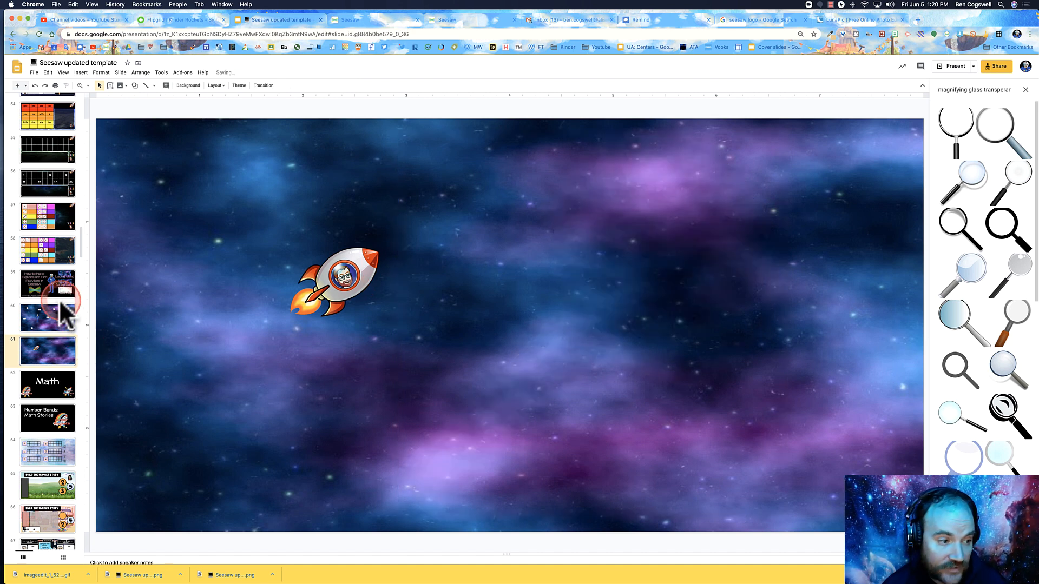
- Flip between slides 60 and 61, then go to the finished rocket picture in LunaPic
left_click(48, 318)
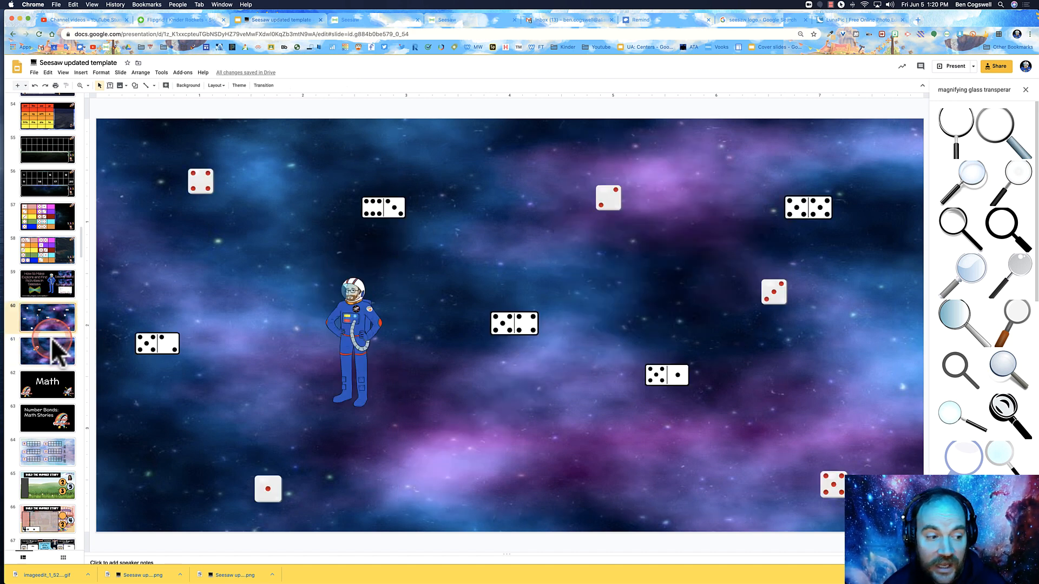
left_click(47, 350)
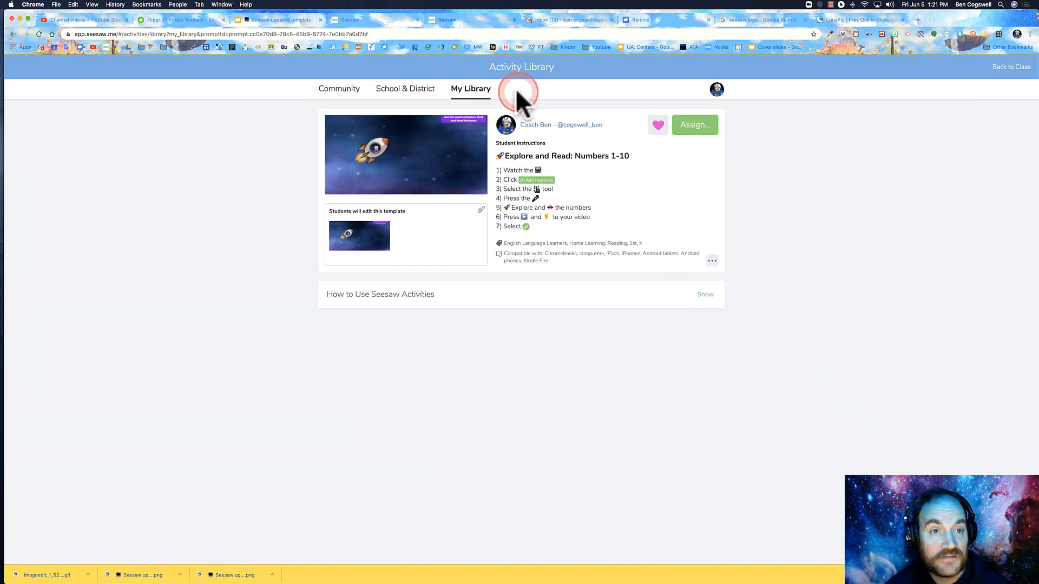
left_click(862, 19)
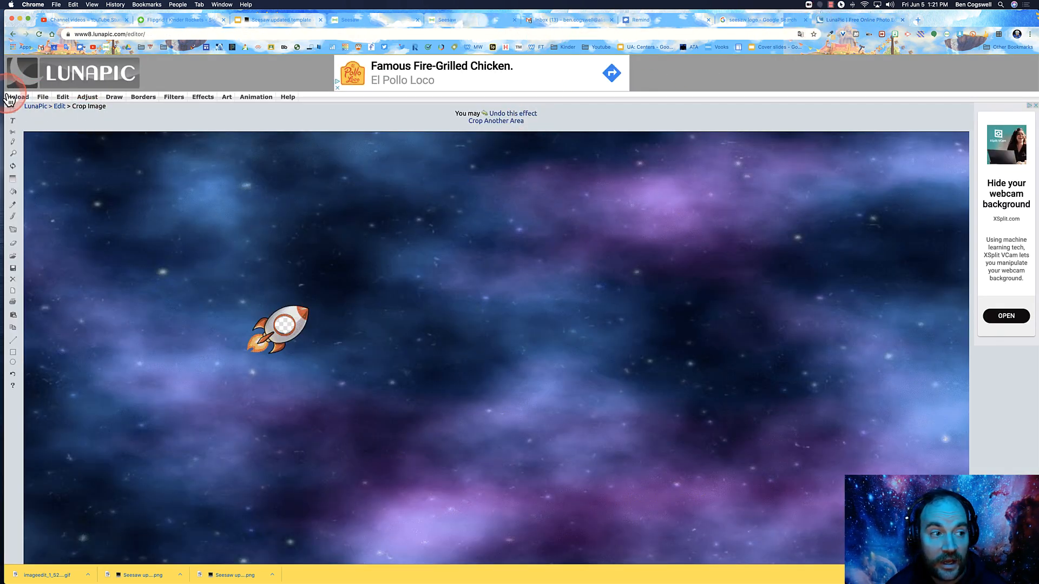
- Load the downloaded Seesaw space slide PNG from the Downloads folder into LunaPic
left_click(17, 96)
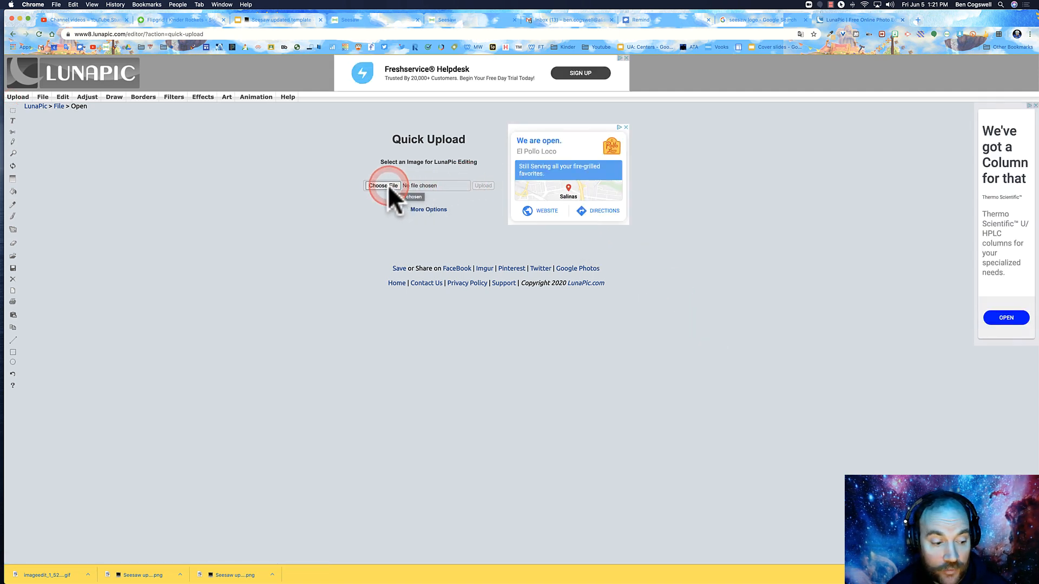
left_click(382, 185)
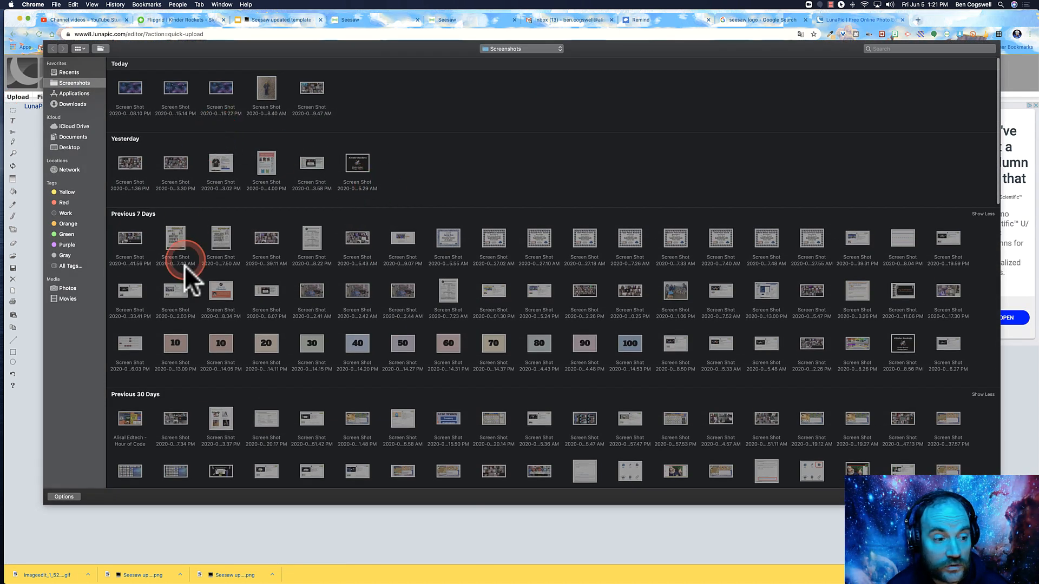
left_click(74, 104)
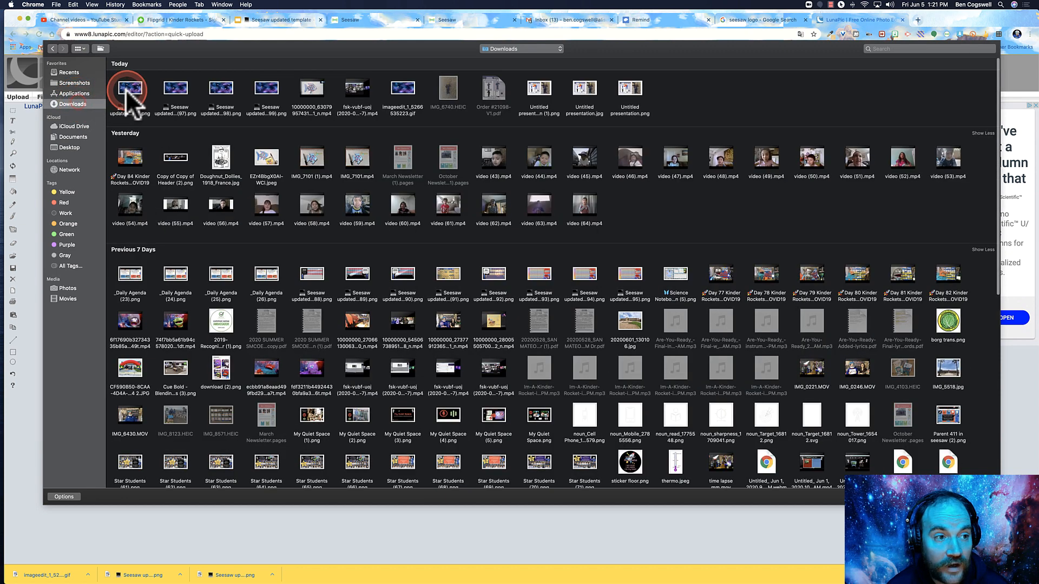
left_click(175, 88)
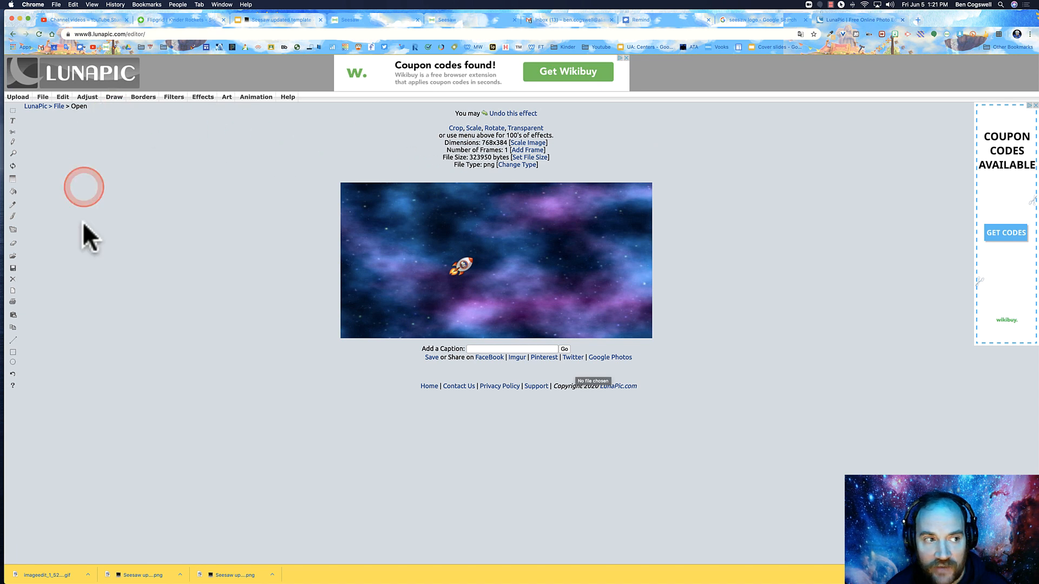
mouse_move(573, 288)
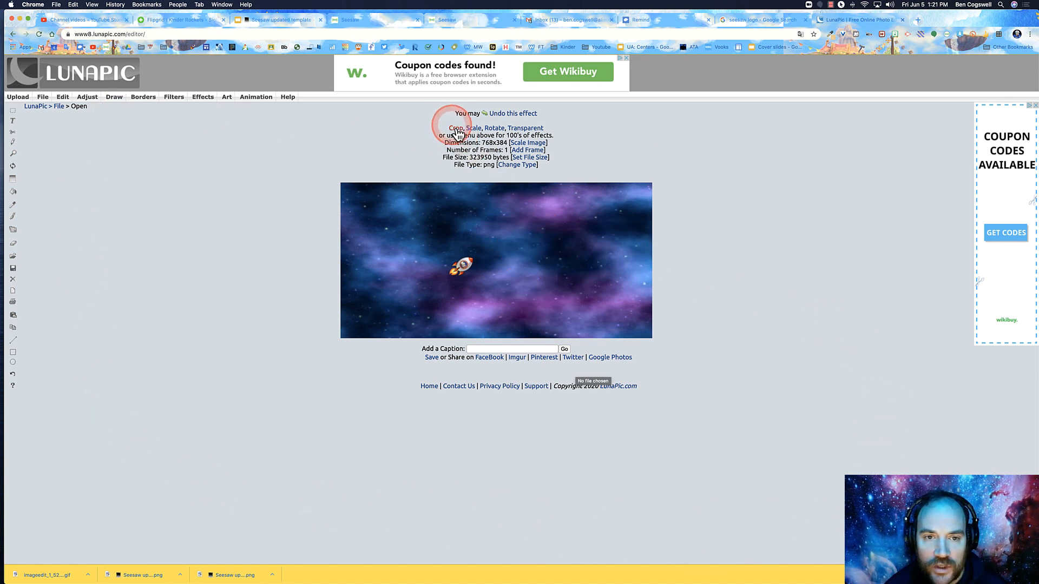
- Cut a transparent circular hole over the rocket window using Advanced Crop's Circle tool and Cutout
left_click(456, 127)
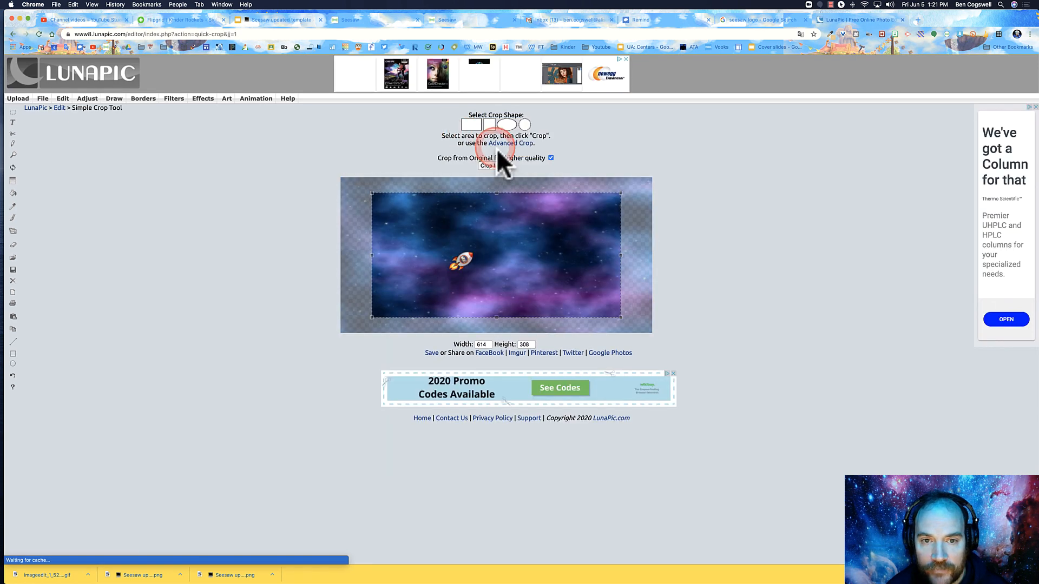
left_click(511, 142)
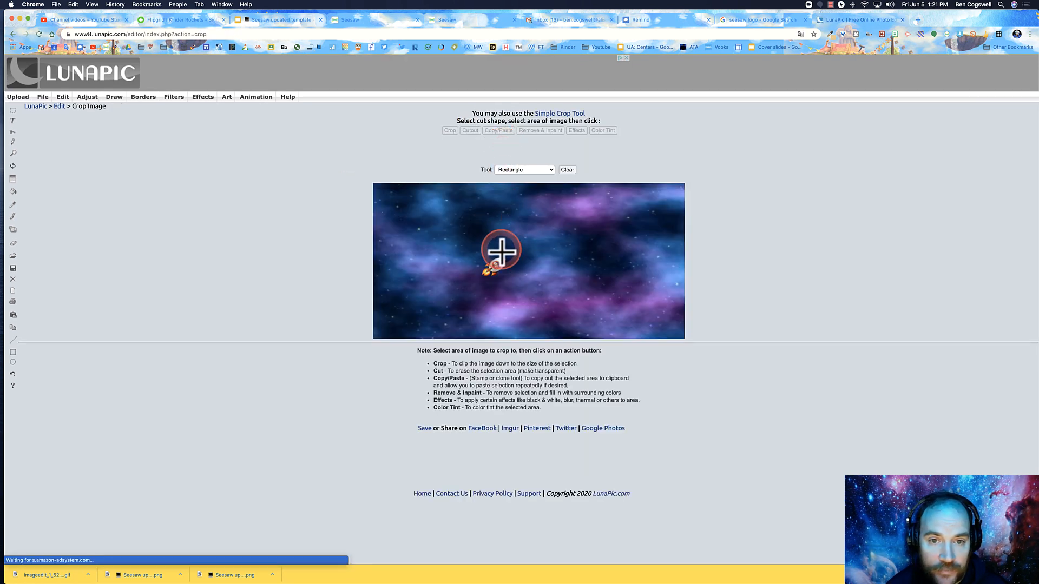
left_click(524, 170)
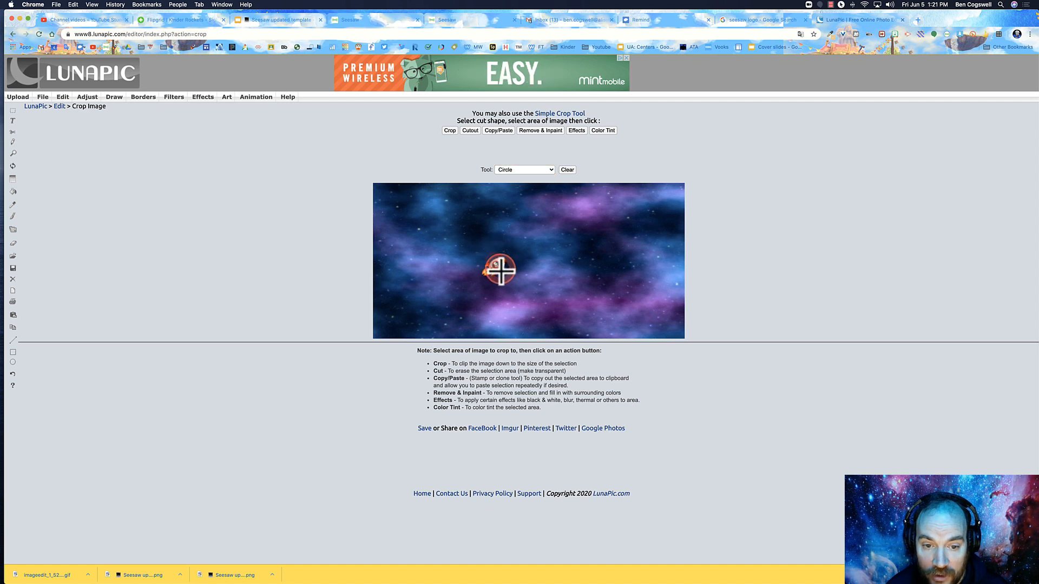
left_click(470, 131)
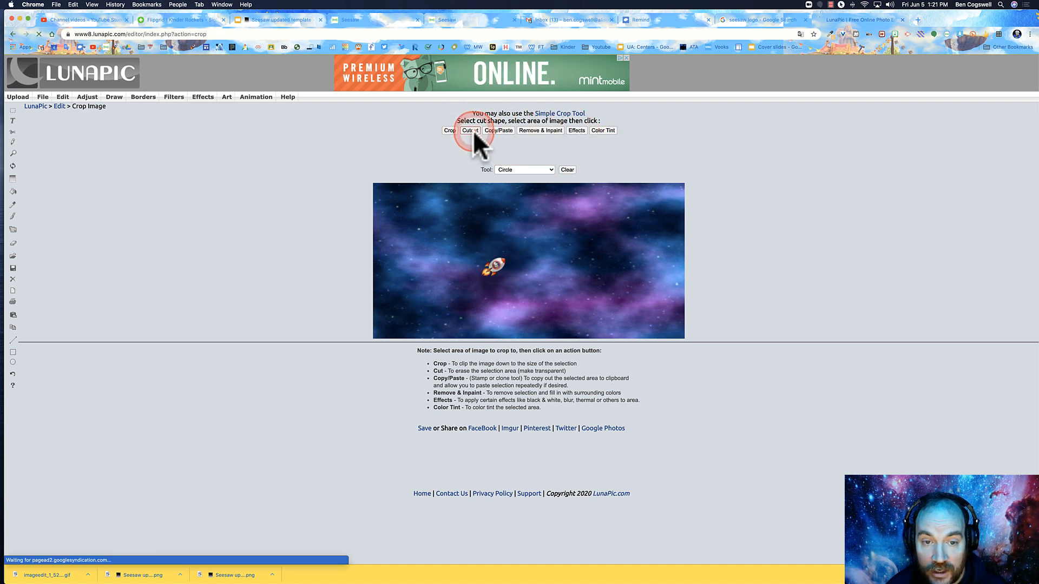
right_click(524, 209)
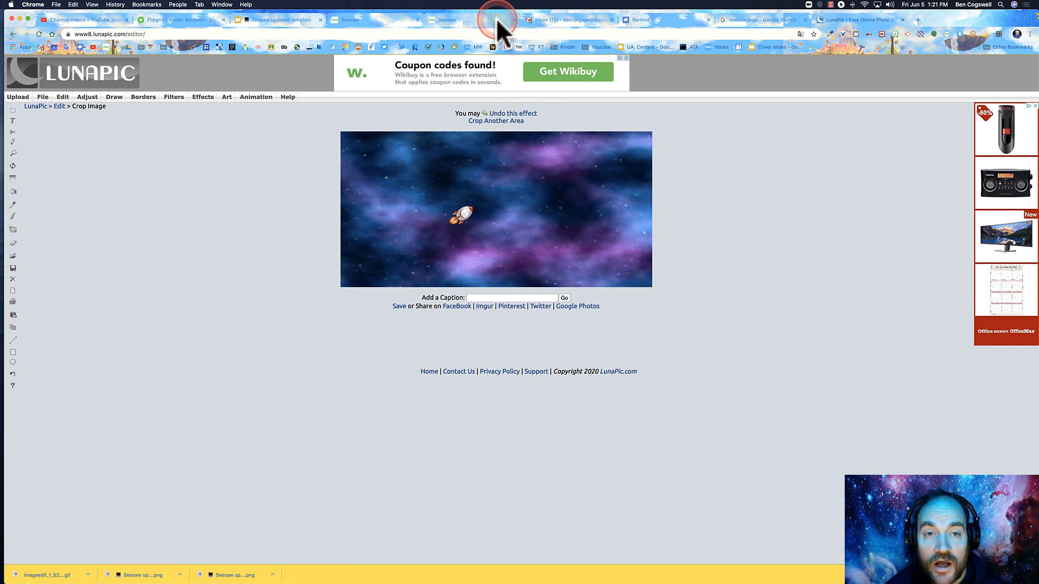
- Return to the rocket slide in Google Slides, then start a new browser tab
left_click(278, 20)
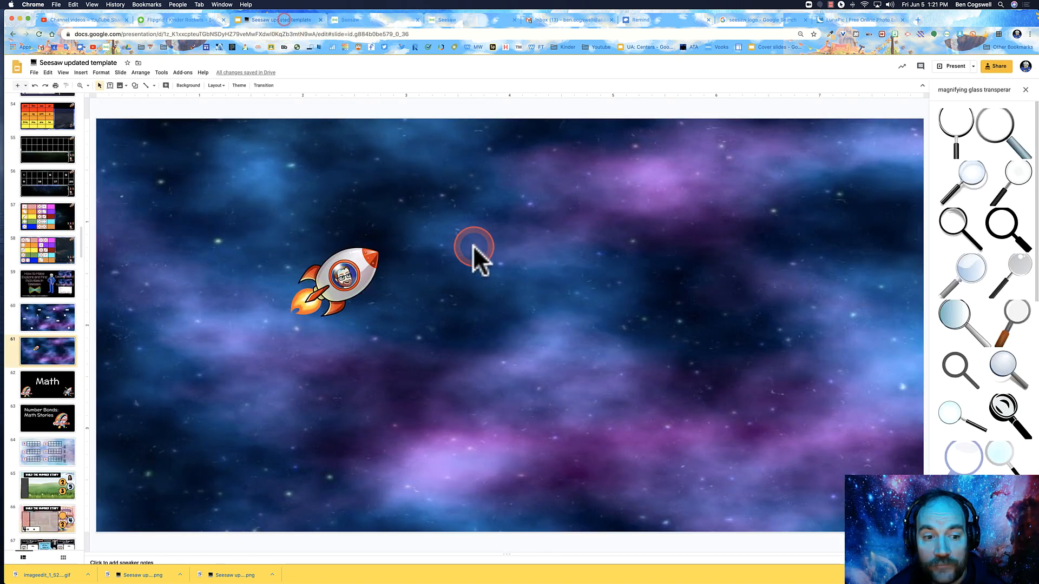
left_click(46, 285)
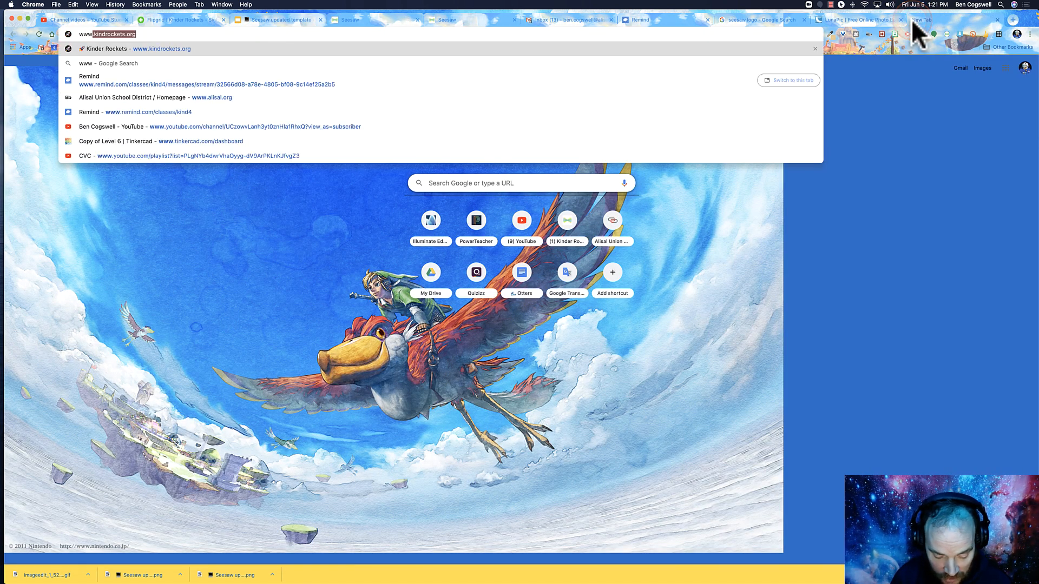
type("www.coachben.org")
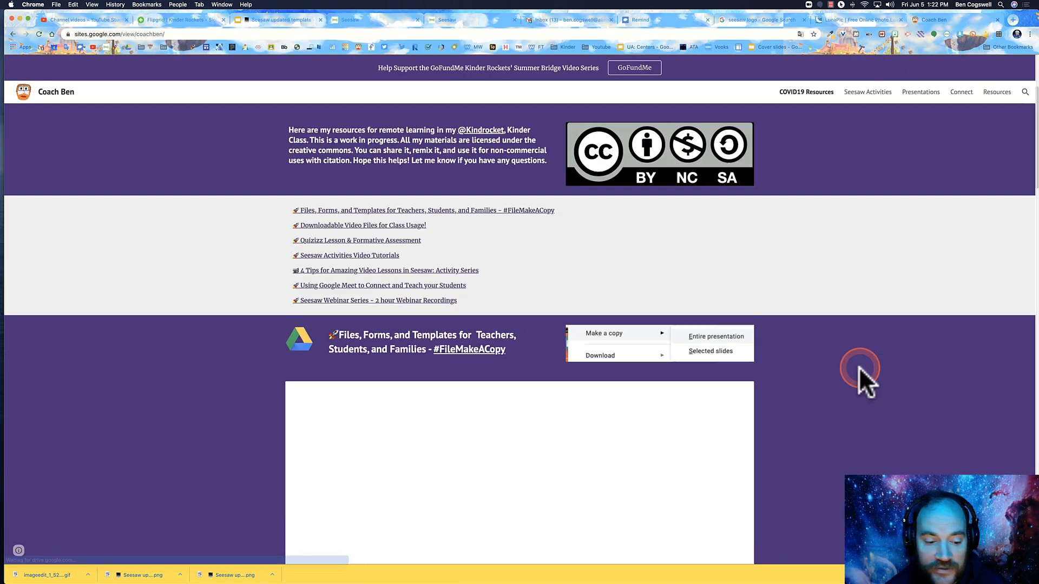
scroll("down", 3)
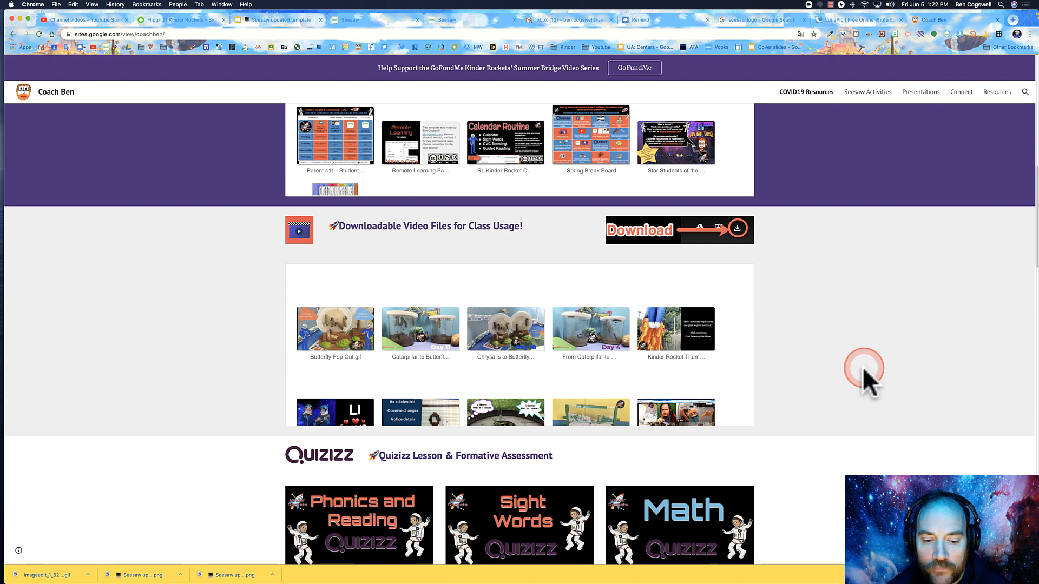
scroll("down", 3)
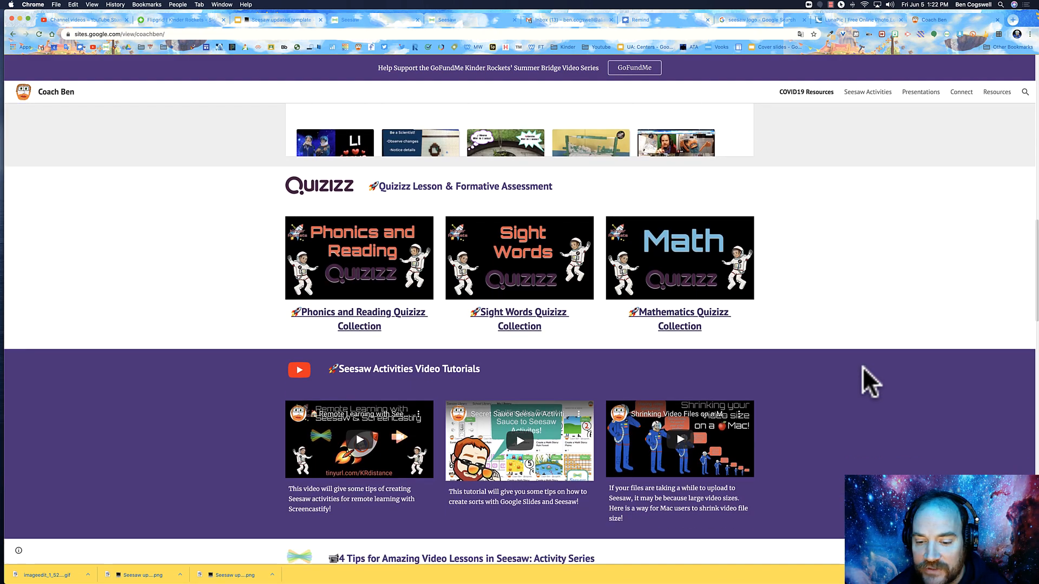
scroll("down", 3)
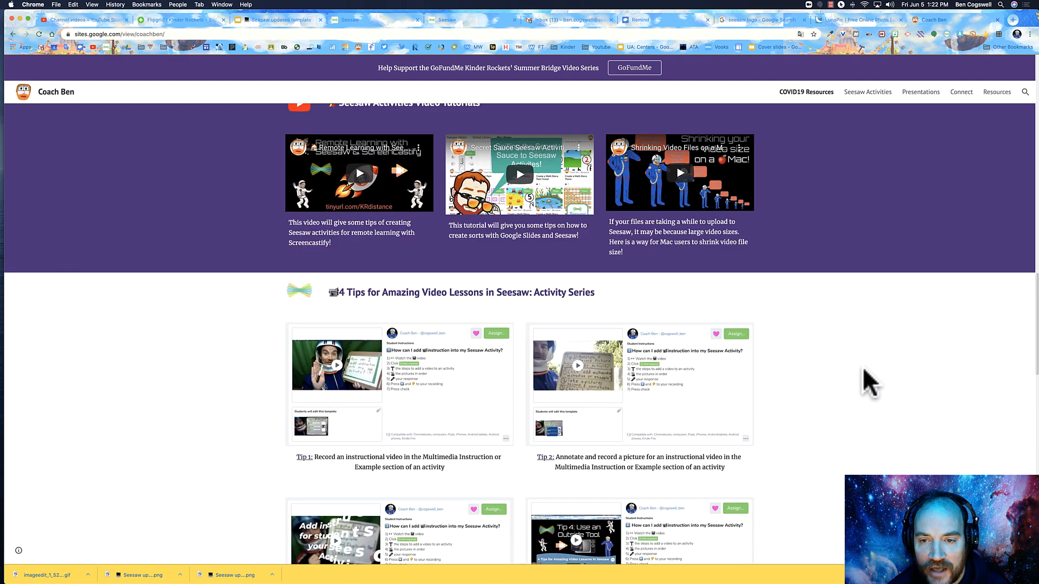
scroll("down", 3)
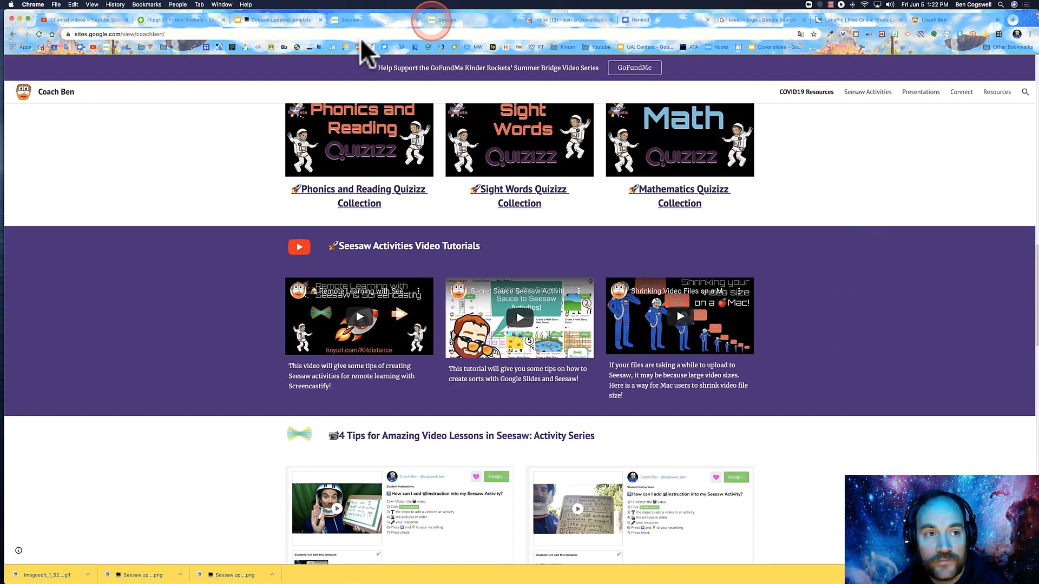
- Switch back to the Google Slides deck showing the title slide
left_click(276, 19)
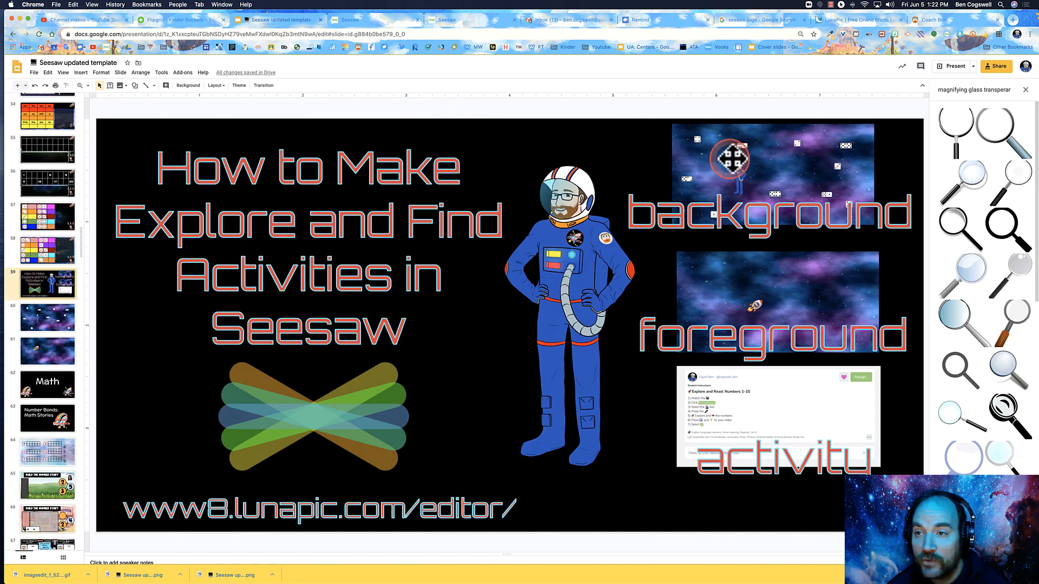
left_click(840, 4)
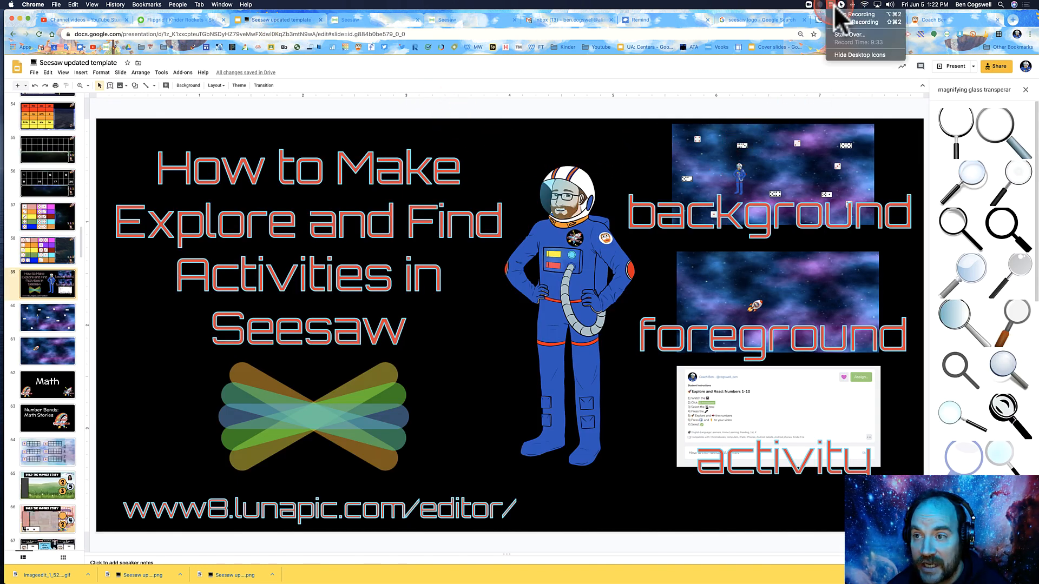